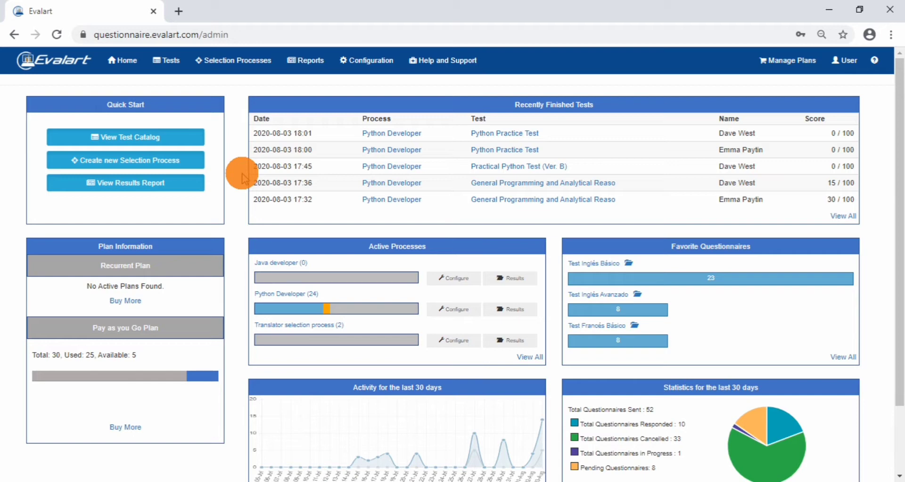
pyautogui.moveTo(237, 169)
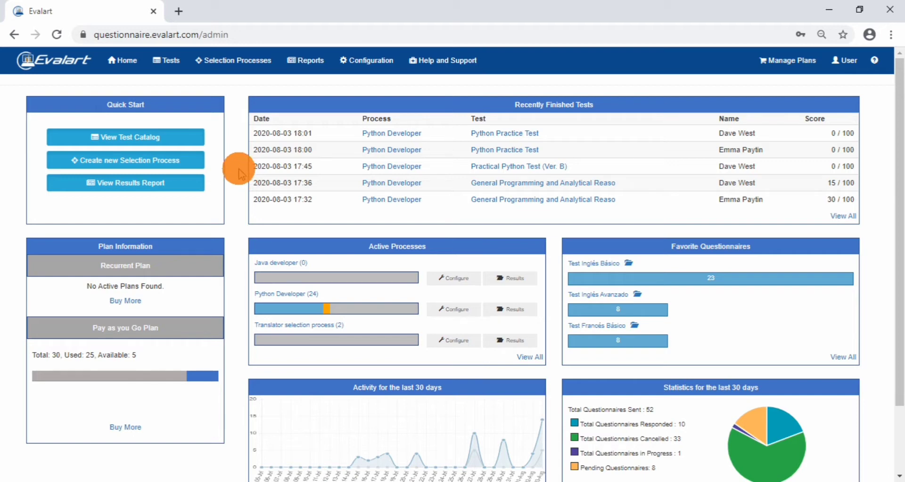
pyautogui.moveTo(184, 137)
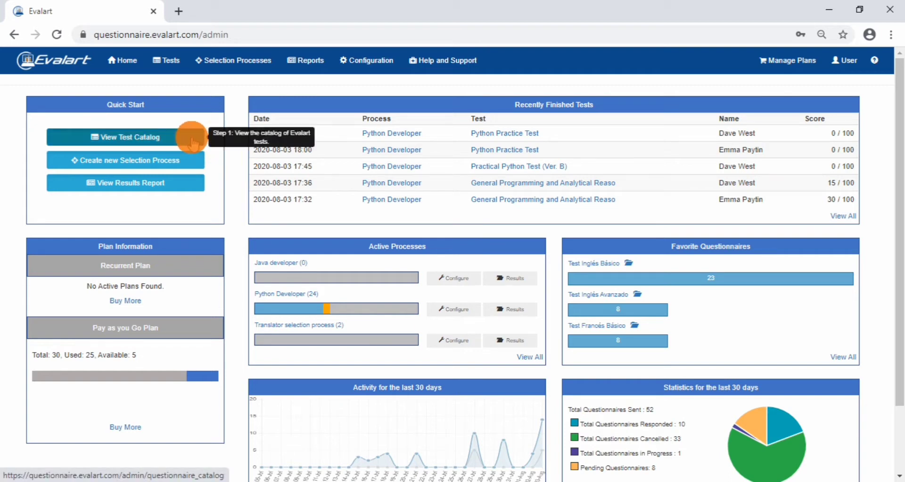
# Step: Find the IQ + Java + SQL test under Programming > Java in the catalog and choose to use it
pyautogui.click(125, 137)
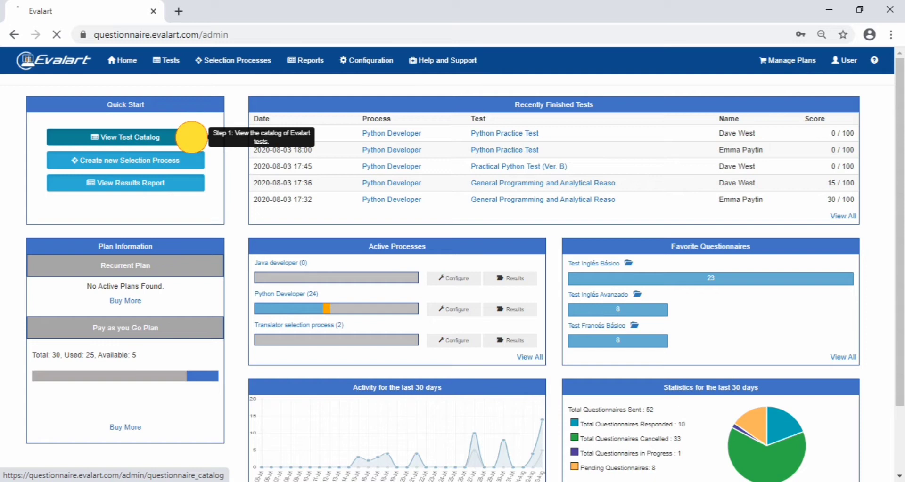
pyautogui.click(124, 137)
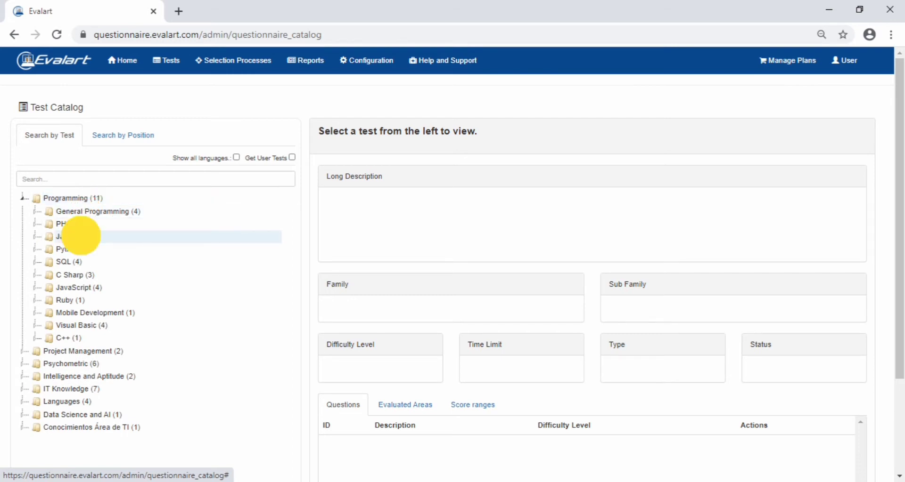
pyautogui.click(61, 237)
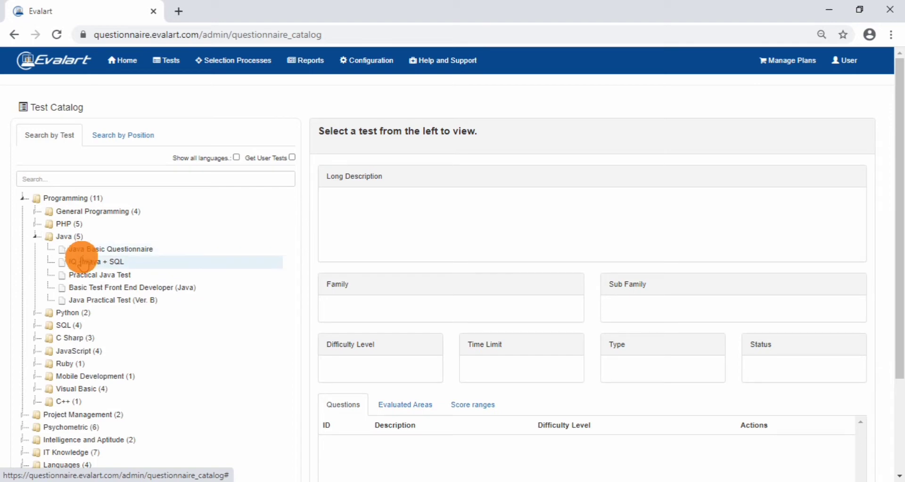
pyautogui.click(91, 262)
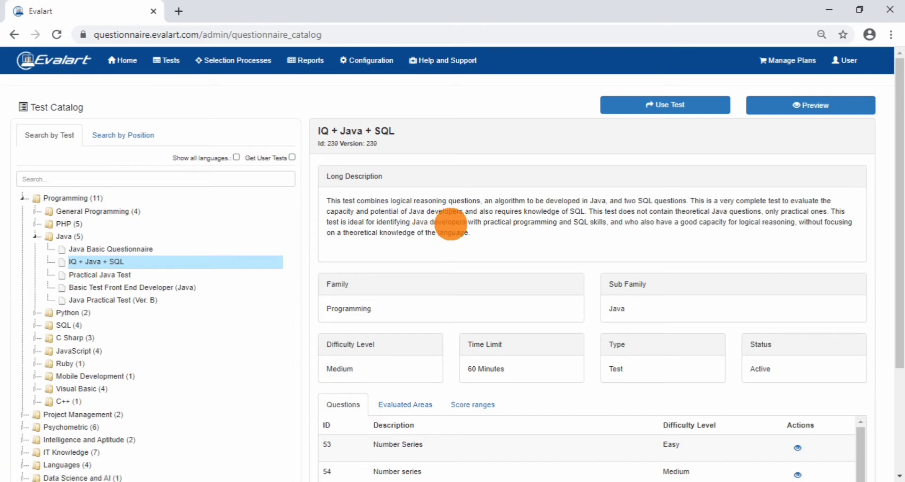
pyautogui.moveTo(560, 221)
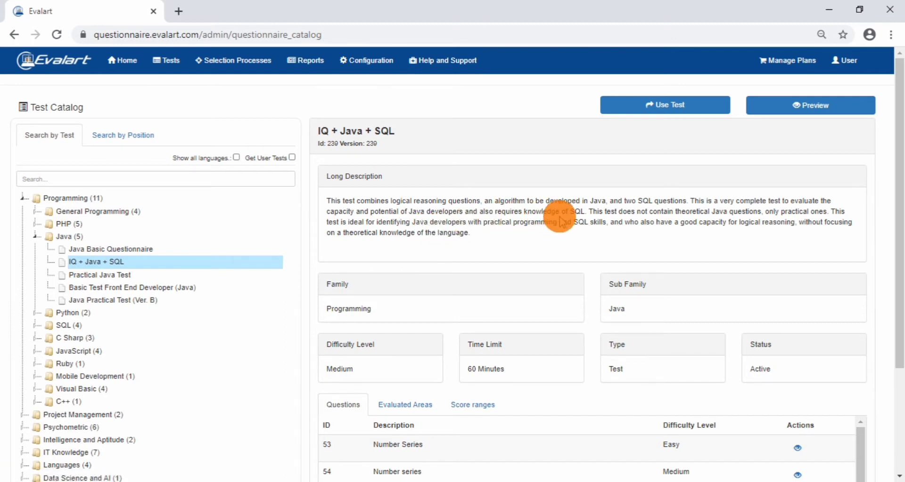
pyautogui.moveTo(645, 105)
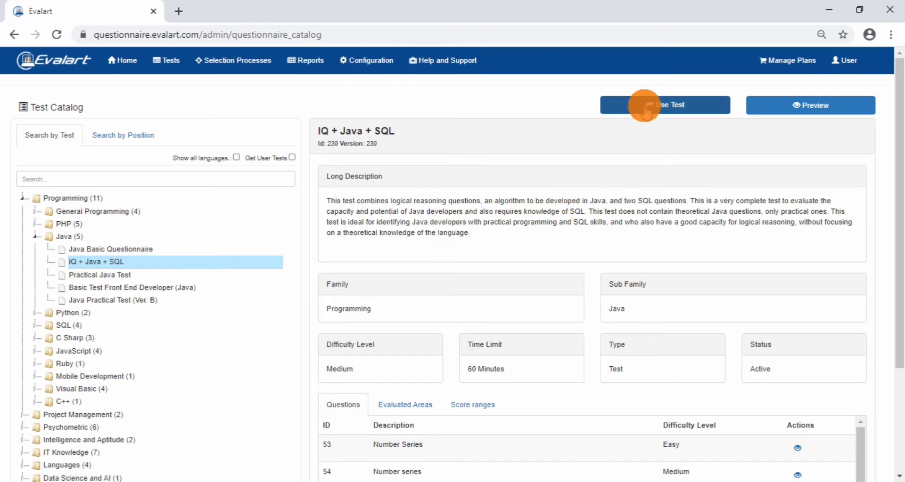
pyautogui.click(664, 105)
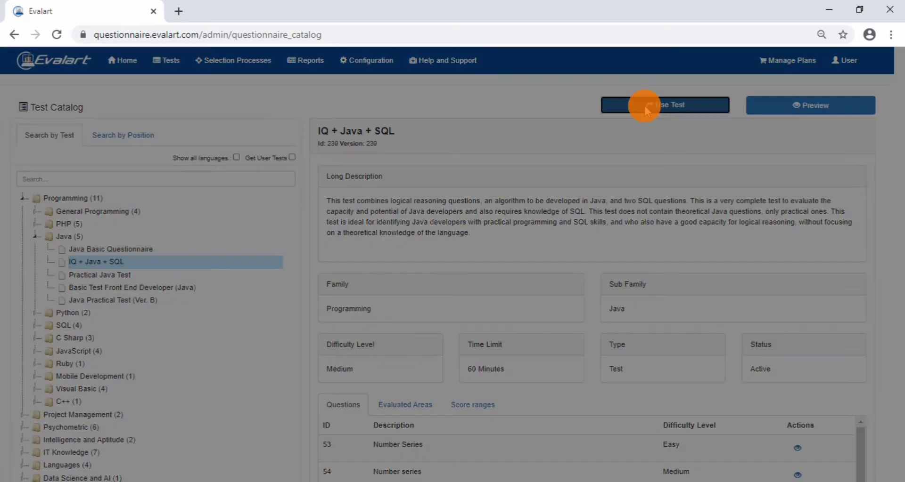
pyautogui.click(665, 105)
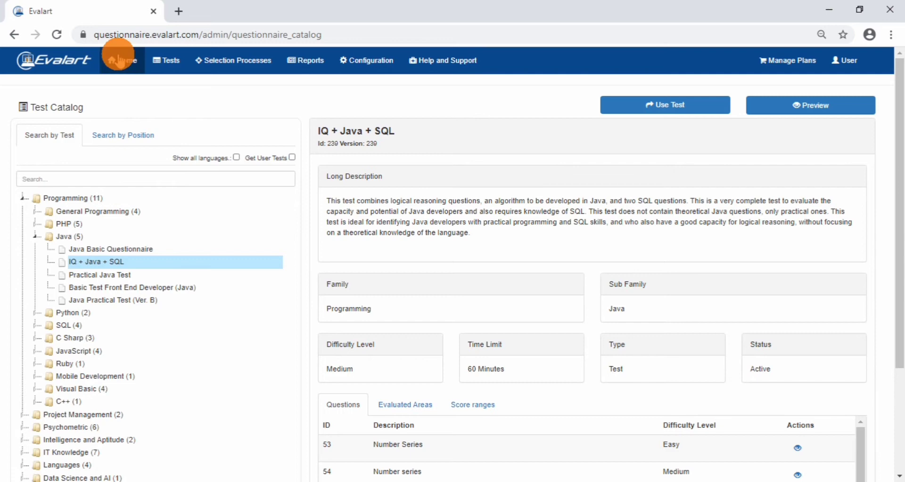
# Step: Name the new process 'Java developer', describe it as 'Java developer selection process', with invite-only registry
pyautogui.click(122, 60)
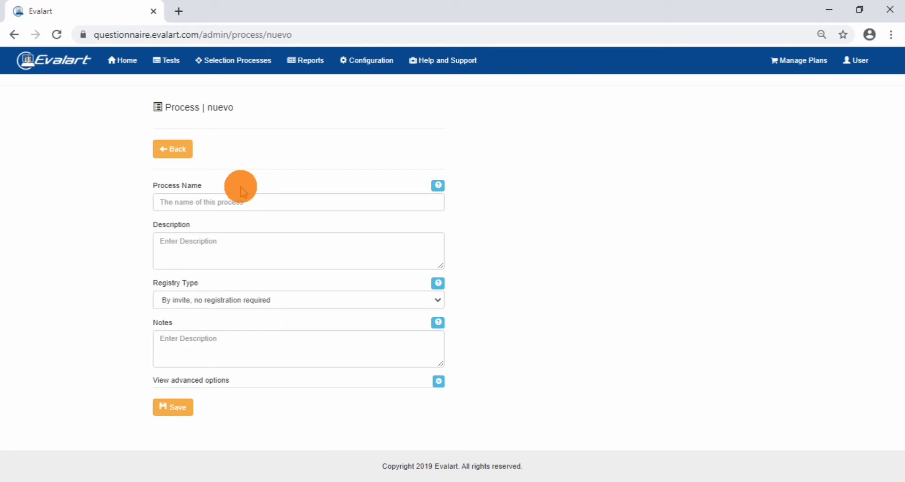
pyautogui.write('Java developer')
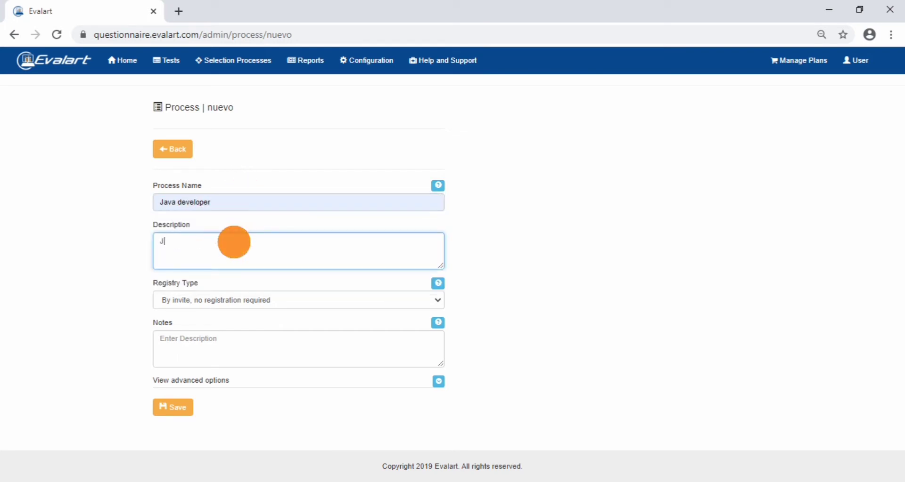
pyautogui.write('ava developer')
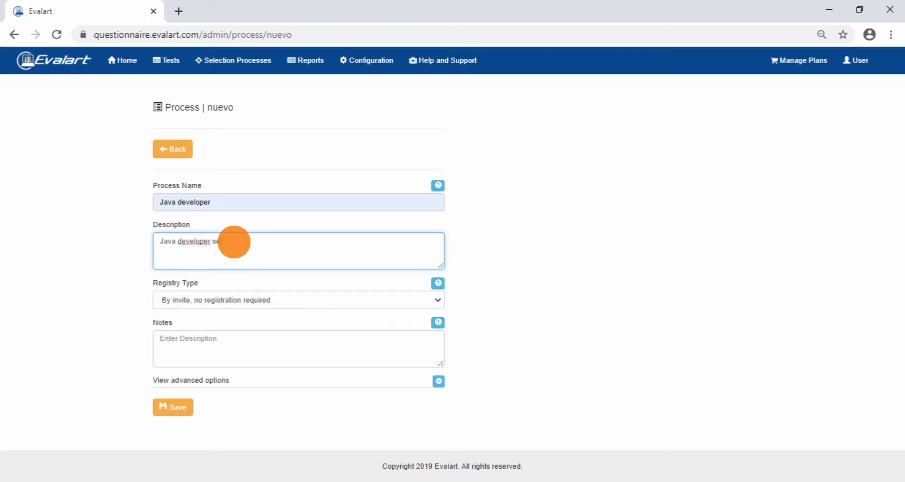
pyautogui.write('selection')
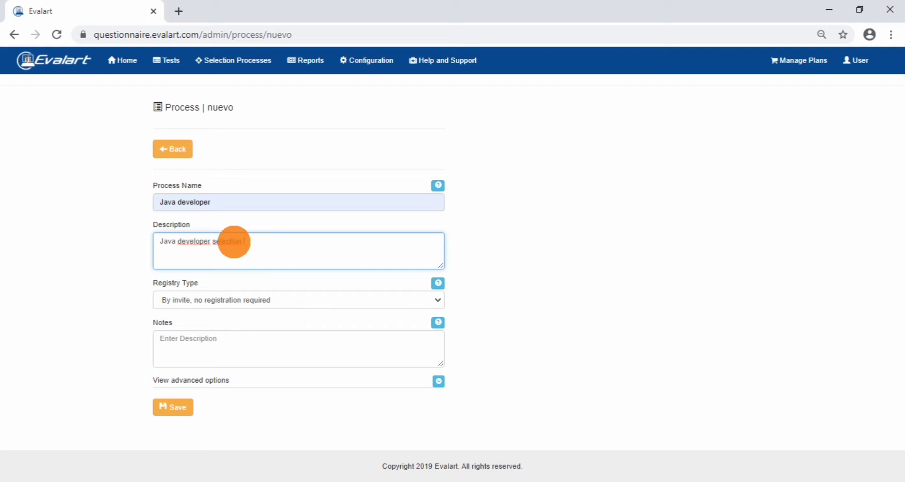
pyautogui.write('process')
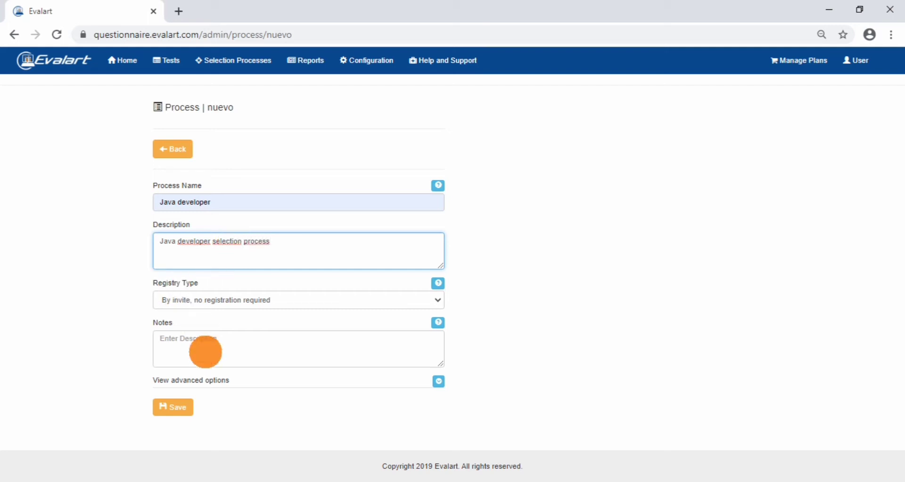
pyautogui.moveTo(290, 300)
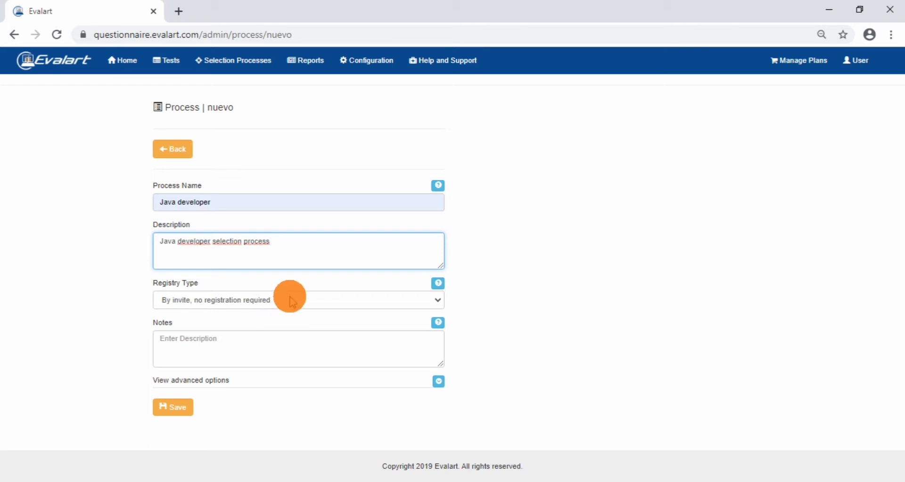
pyautogui.click(297, 300)
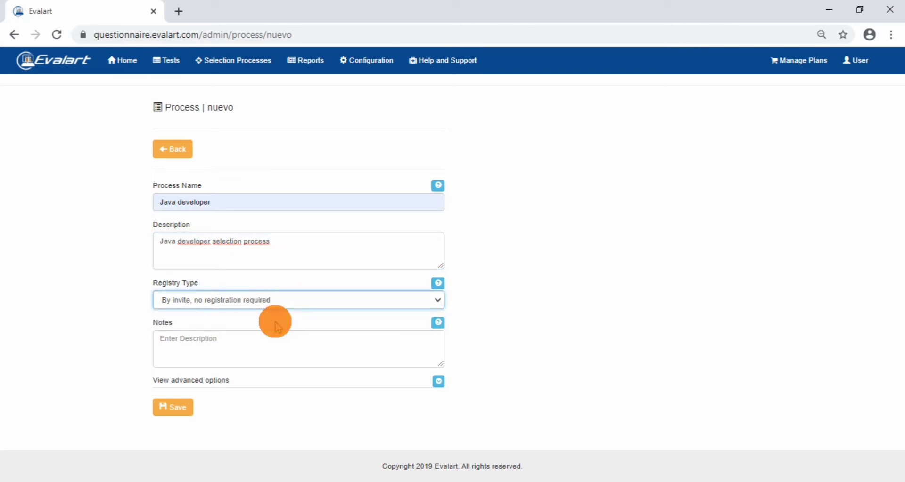
pyautogui.moveTo(248, 349)
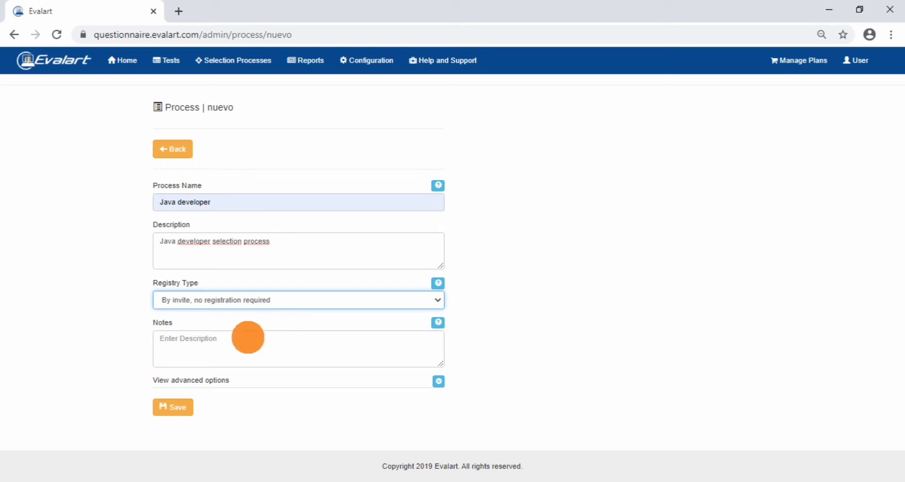
pyautogui.click(248, 349)
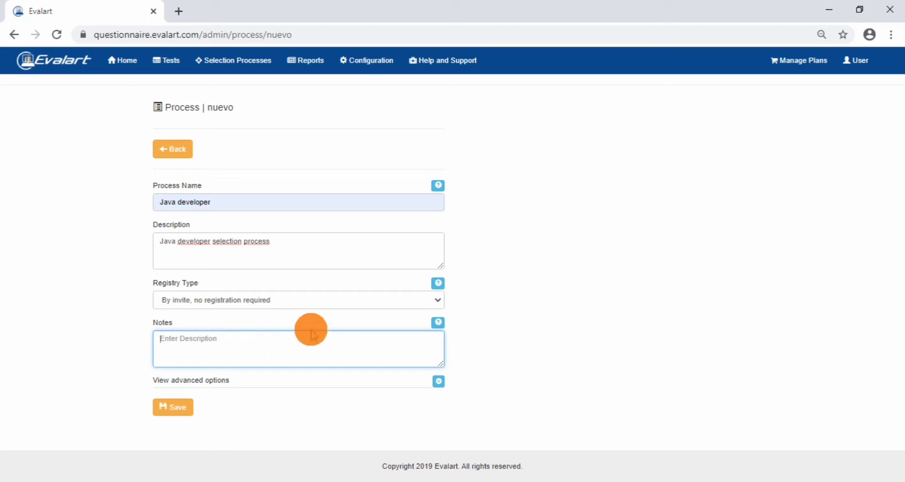
pyautogui.moveTo(397, 378)
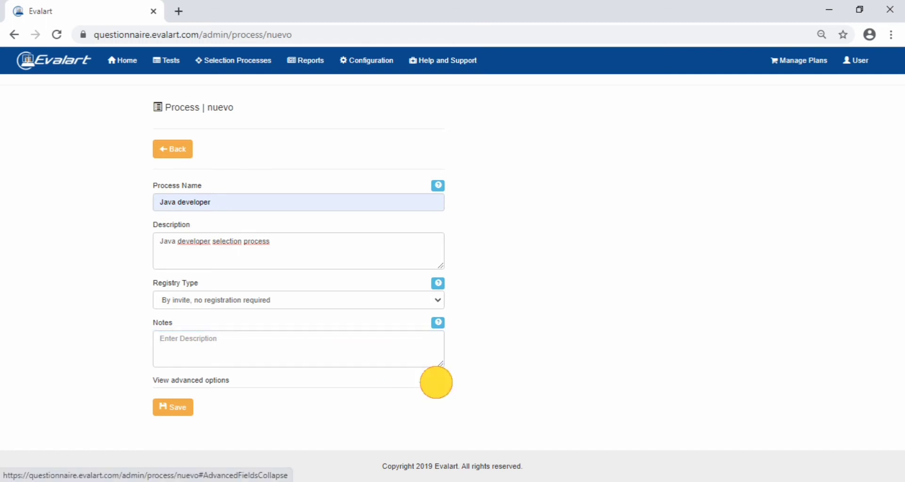
# Step: Set the process flow to Basic Recruiting Process Flow in advanced options and save
pyautogui.click(190, 380)
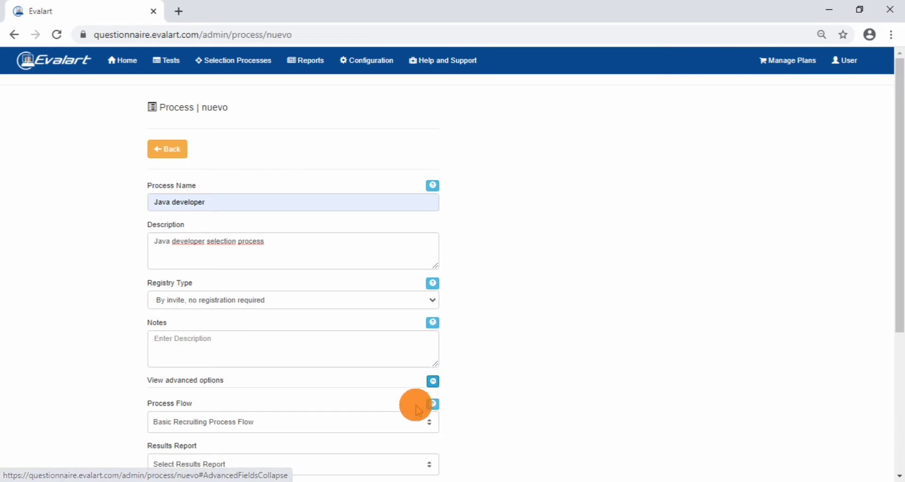
pyautogui.click(292, 422)
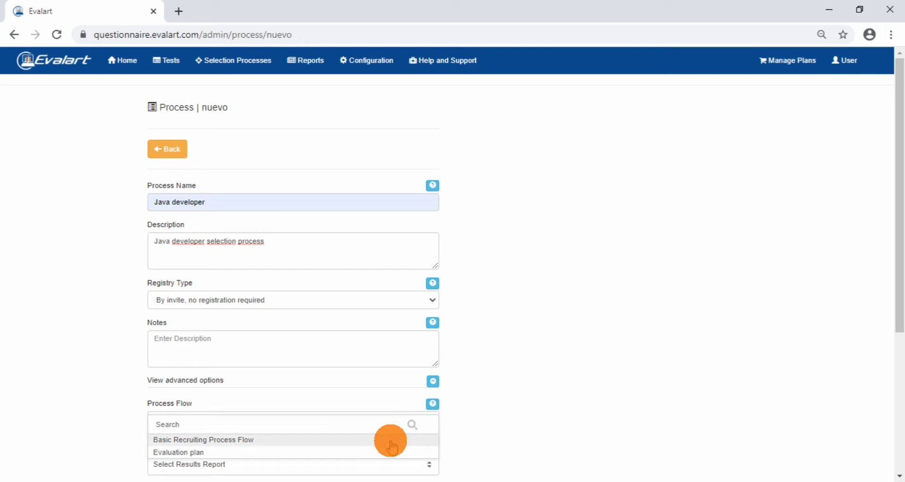
pyautogui.click(202, 440)
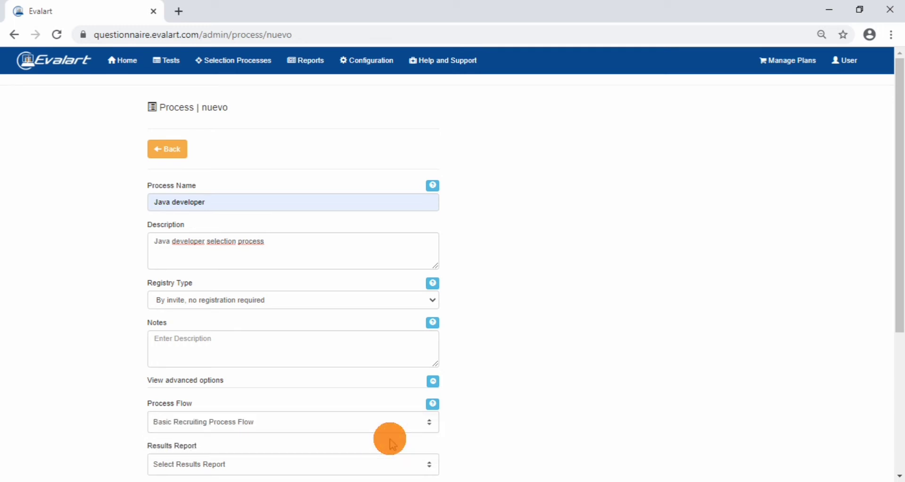
pyautogui.scroll(-3)
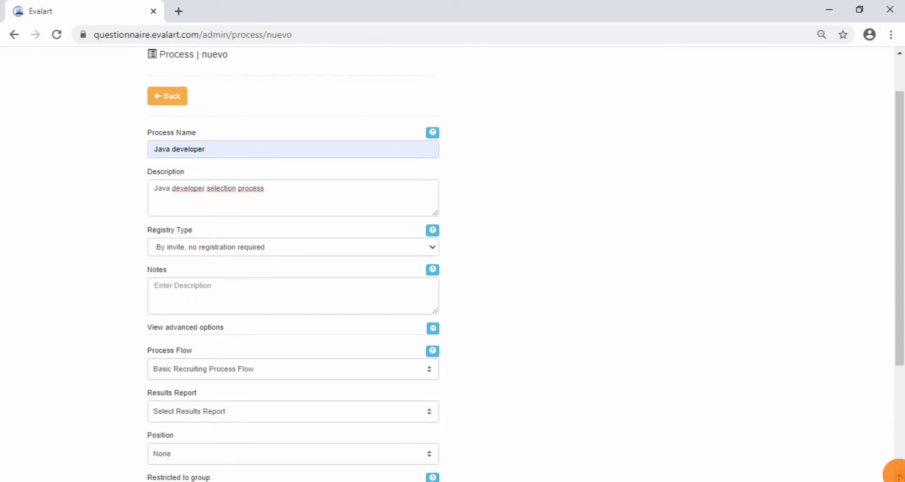
pyautogui.scroll(-3)
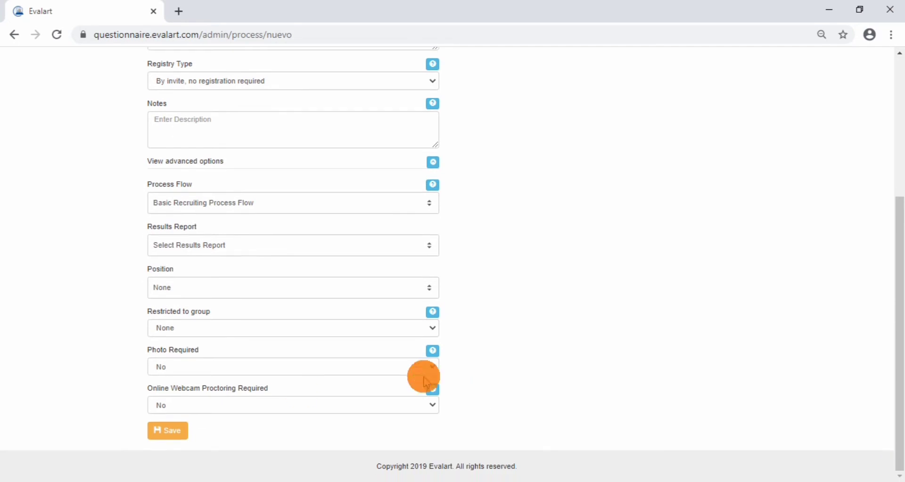
pyautogui.click(167, 430)
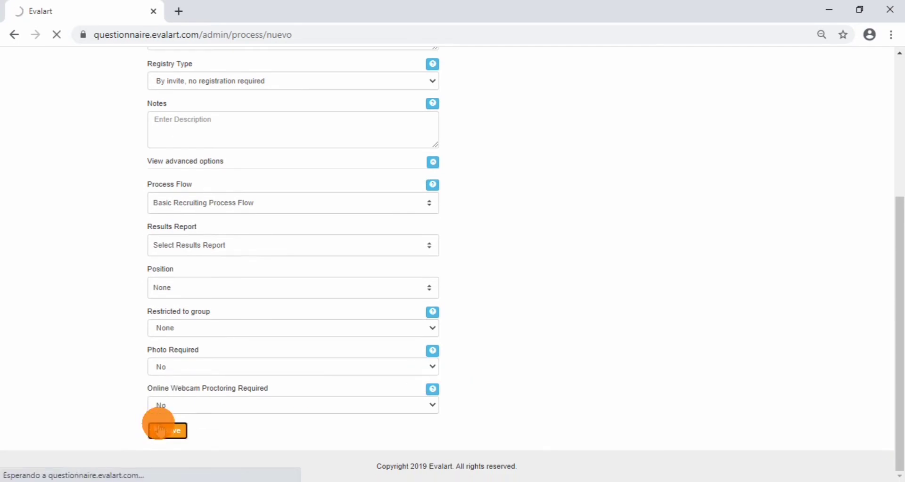
# Step: Choose the IQ + Java + SQL and SQL Test tests for the Java developer process
pyautogui.click(168, 431)
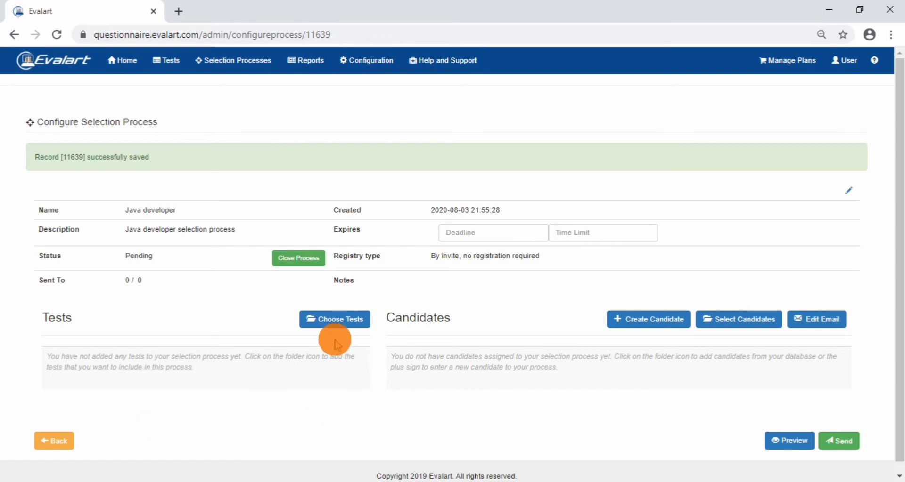
pyautogui.click(335, 319)
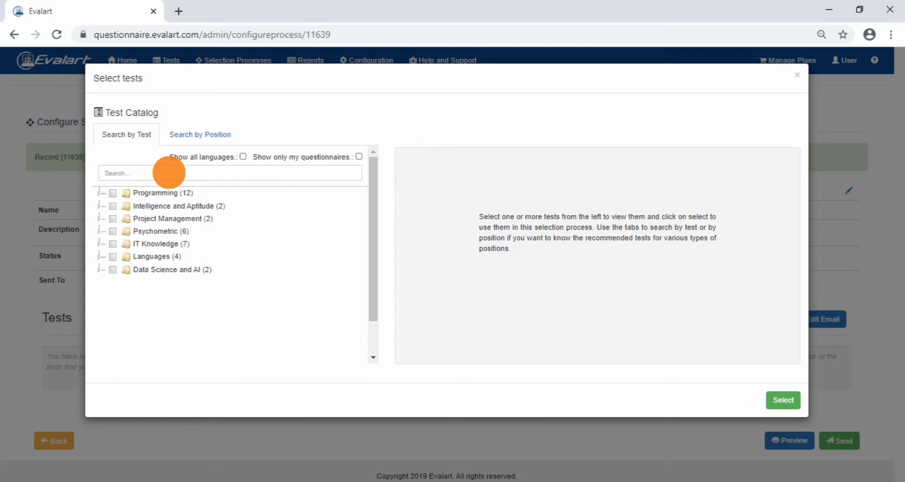
pyautogui.click(99, 193)
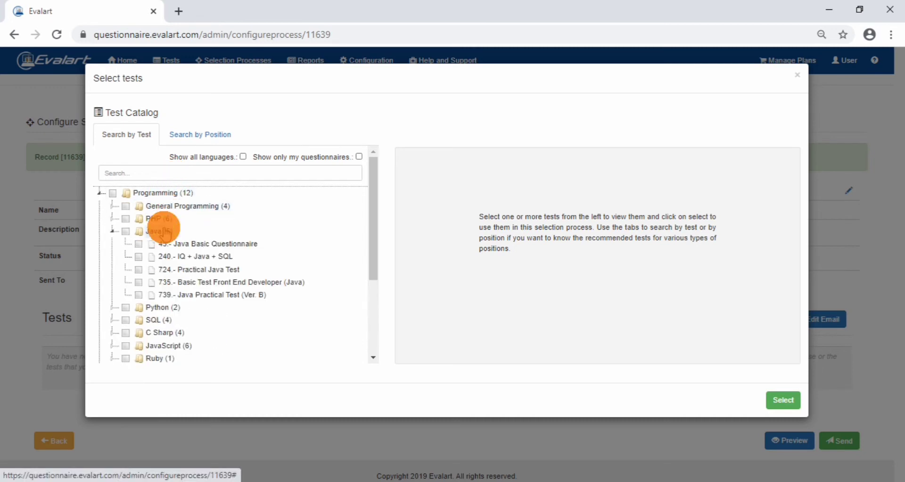
pyautogui.click(191, 256)
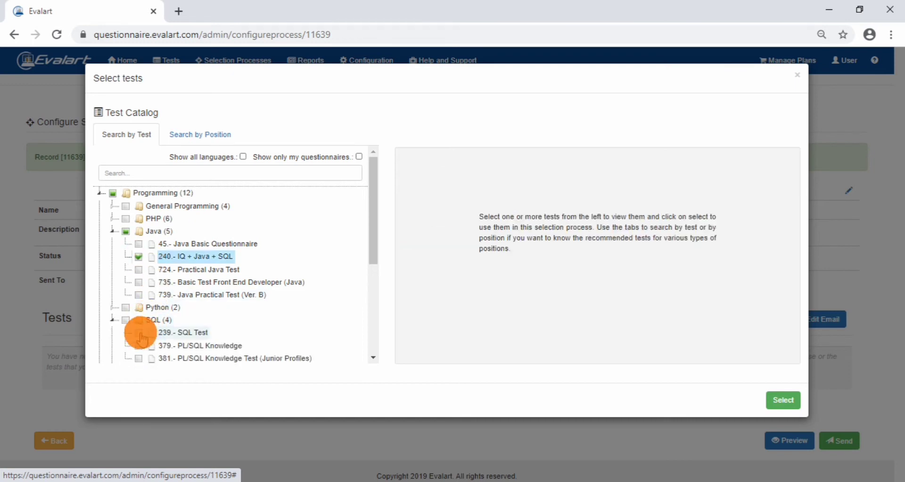
pyautogui.click(138, 332)
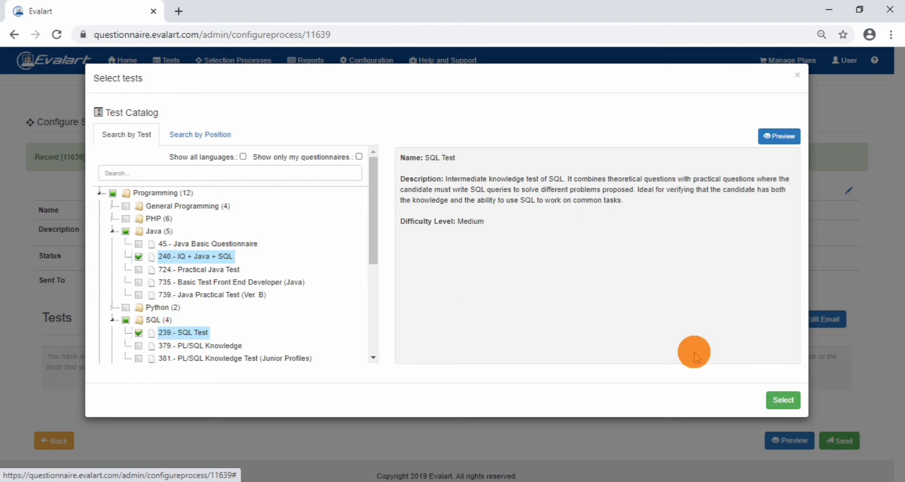
pyautogui.click(783, 400)
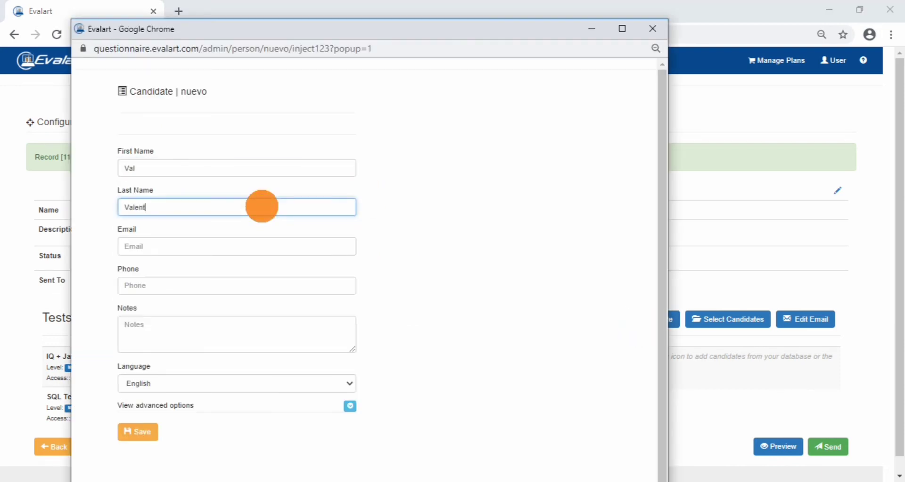
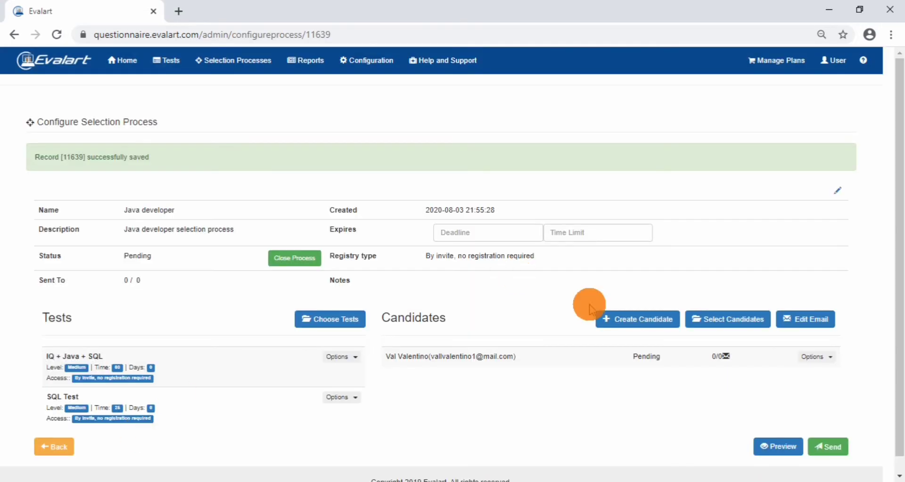
pyautogui.click(728, 319)
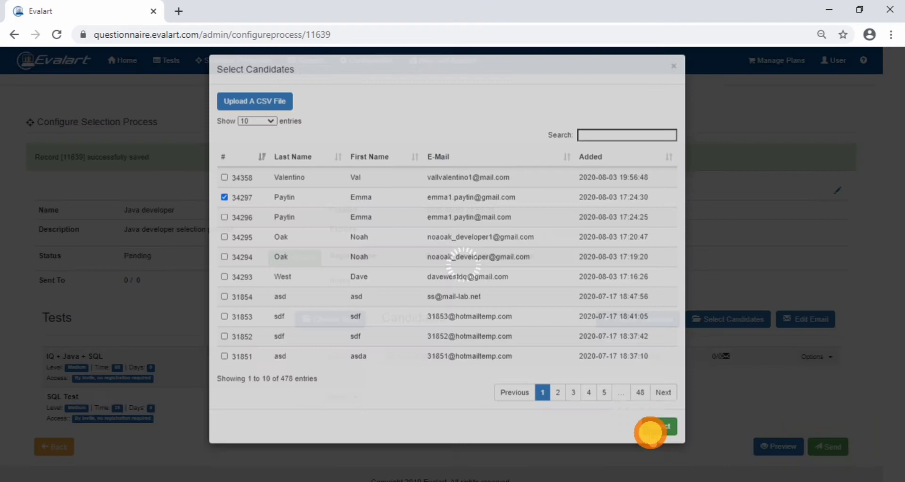
pyautogui.click(661, 426)
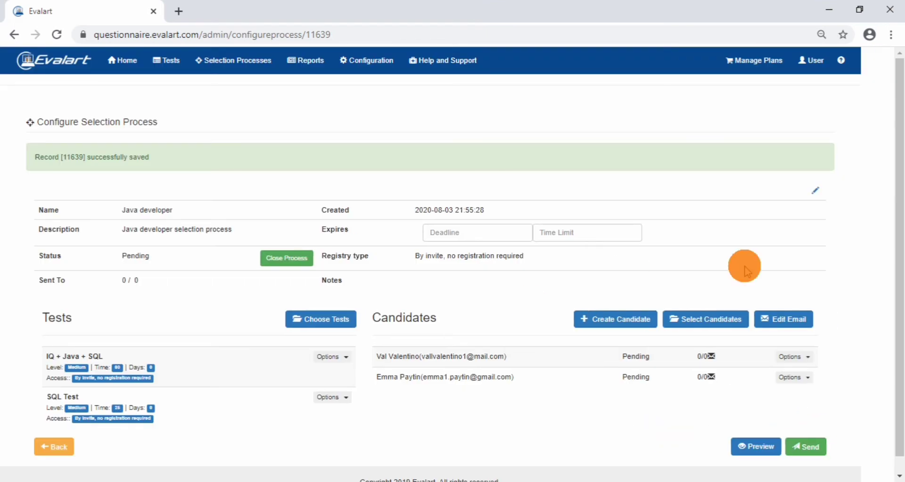
pyautogui.click(783, 320)
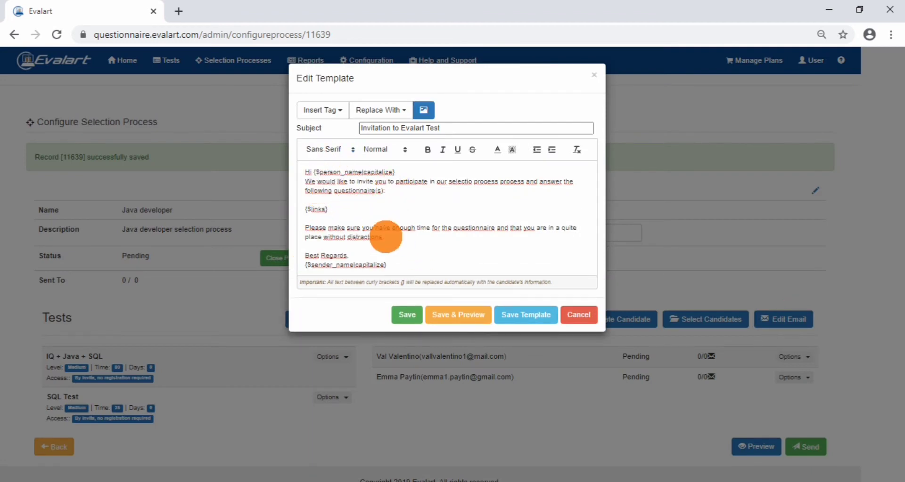
# Step: Save the 'Invitation to Evalart Test' email template without changes
pyautogui.click(407, 315)
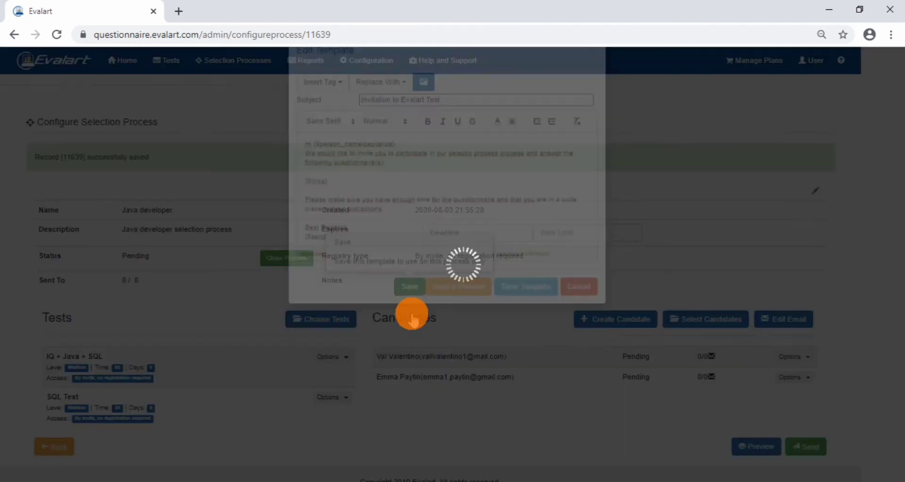
pyautogui.click(410, 287)
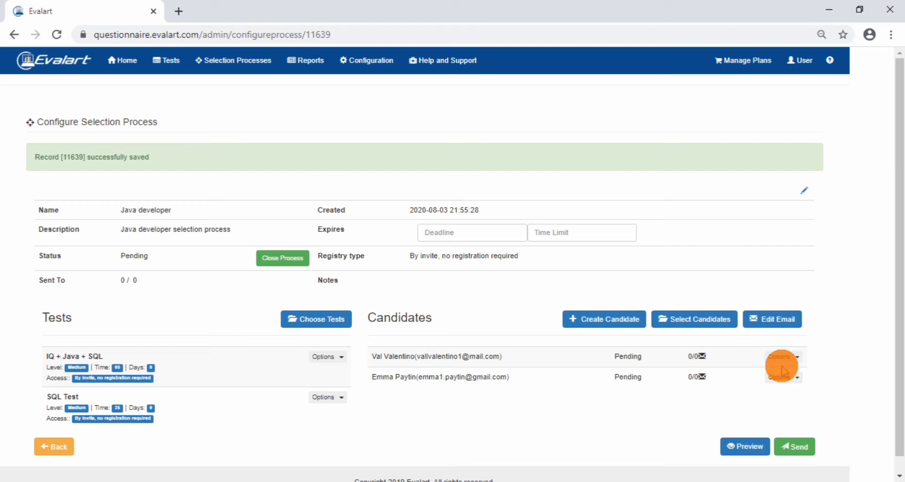
pyautogui.click(782, 357)
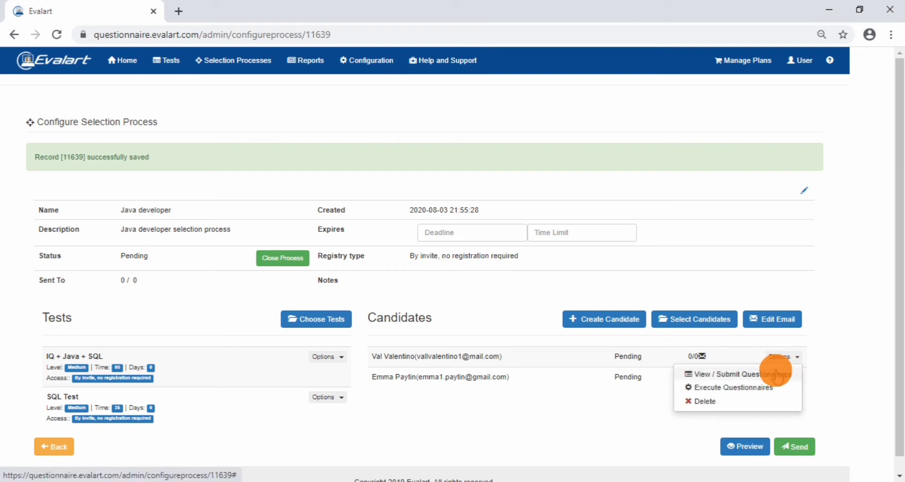
pyautogui.click(733, 375)
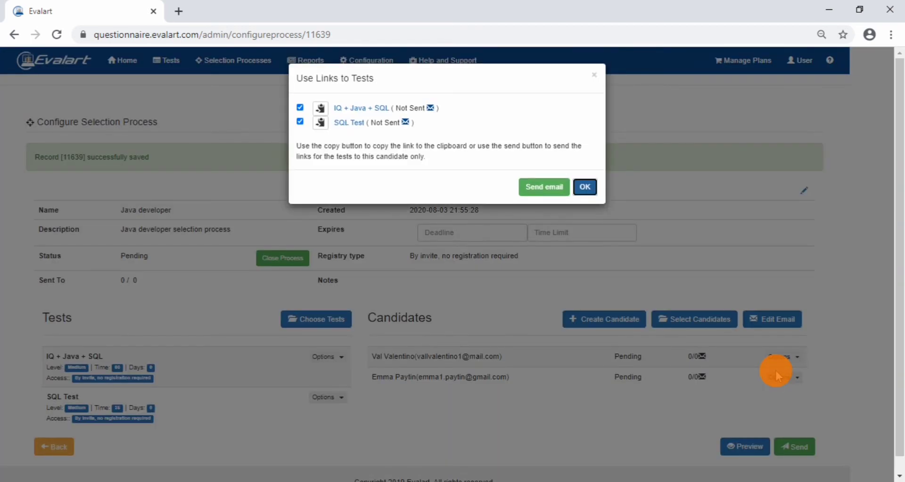
pyautogui.moveTo(320, 114)
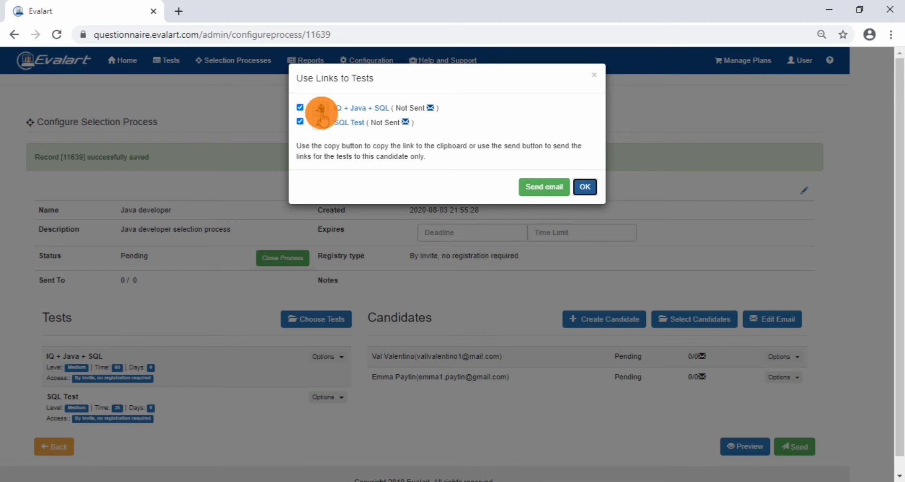
pyautogui.moveTo(325, 120)
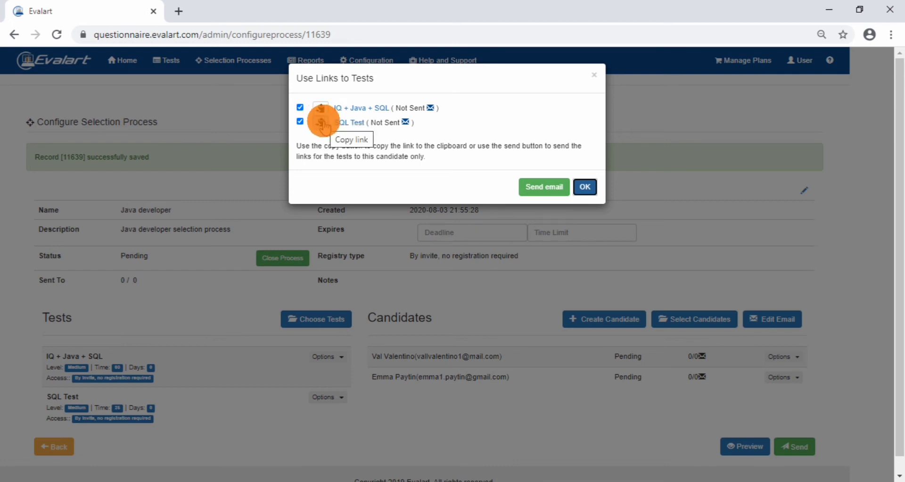
pyautogui.moveTo(525, 180)
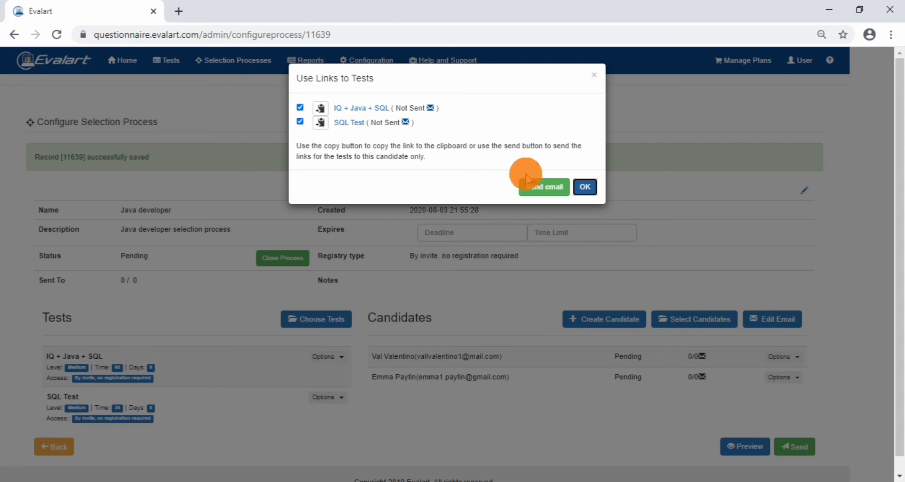
pyautogui.click(585, 187)
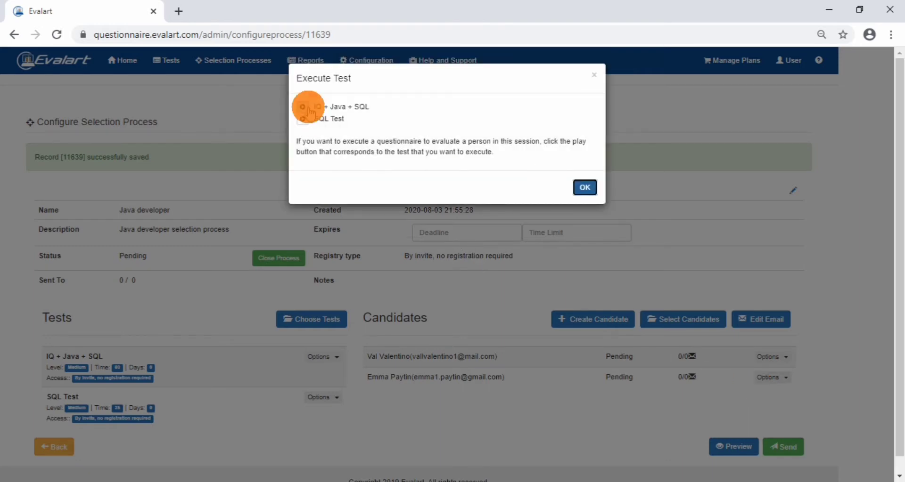
pyautogui.click(306, 106)
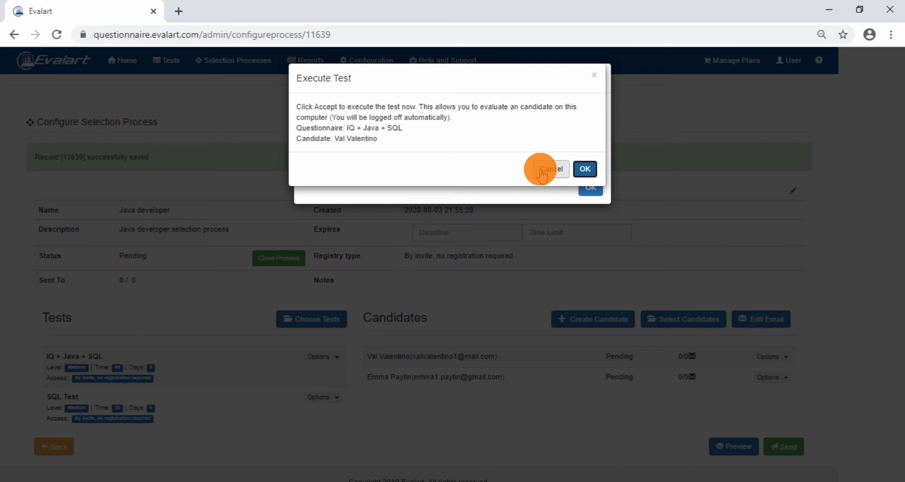
pyautogui.click(584, 169)
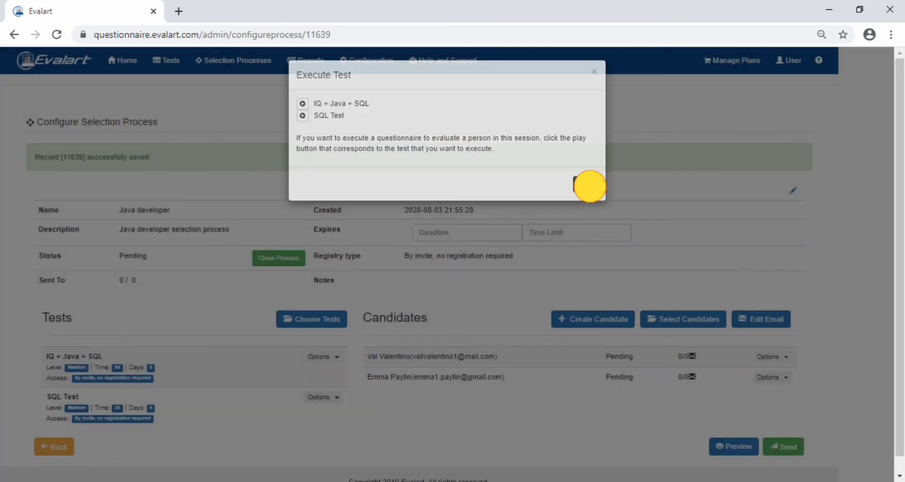
pyautogui.click(594, 71)
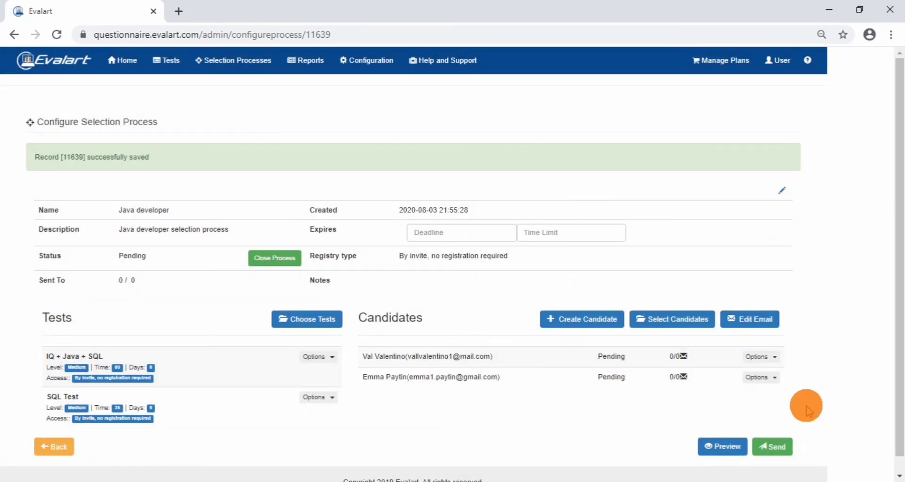
pyautogui.moveTo(810, 426)
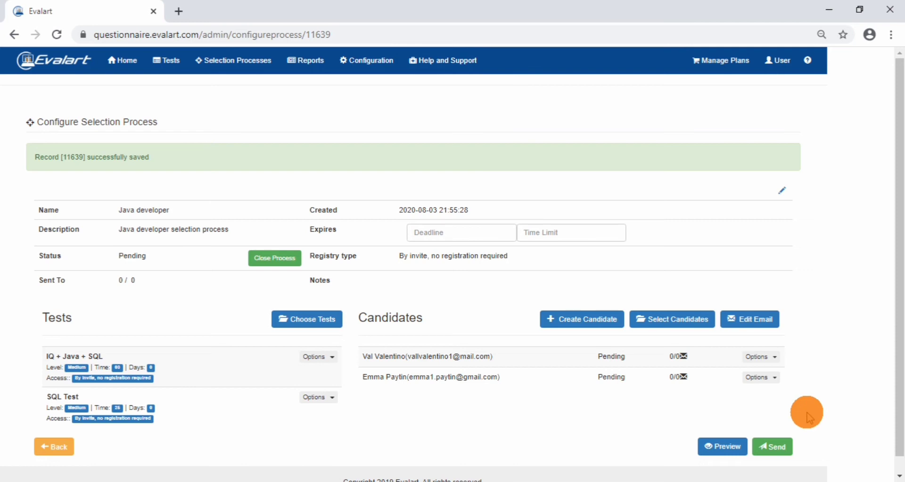
pyautogui.click(772, 447)
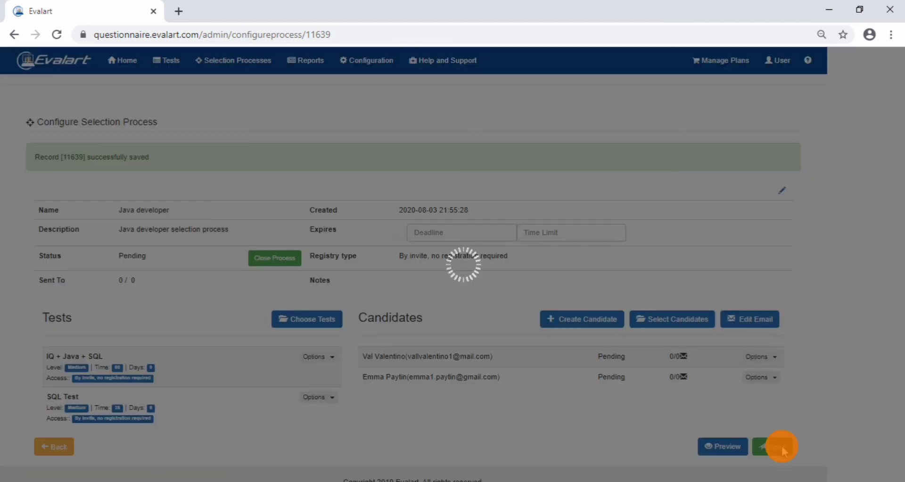
pyautogui.click(766, 447)
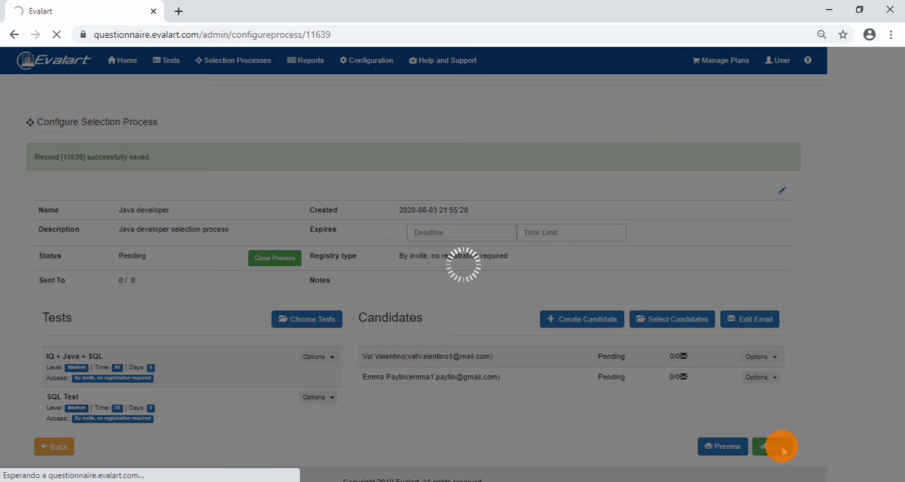
pyautogui.click(773, 446)
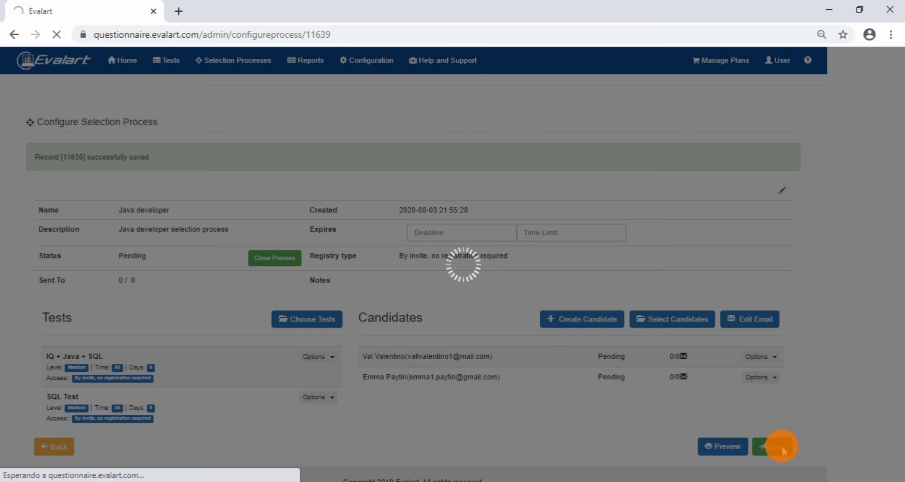
pyautogui.click(776, 446)
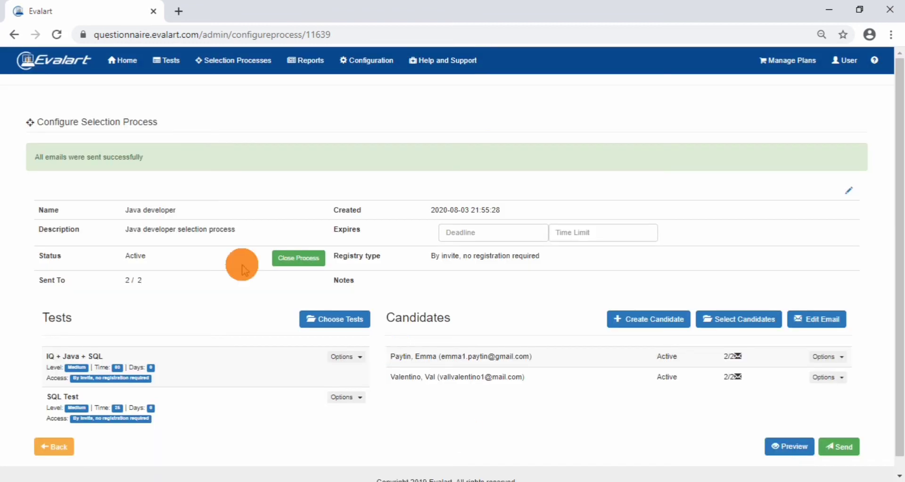
pyautogui.click(123, 60)
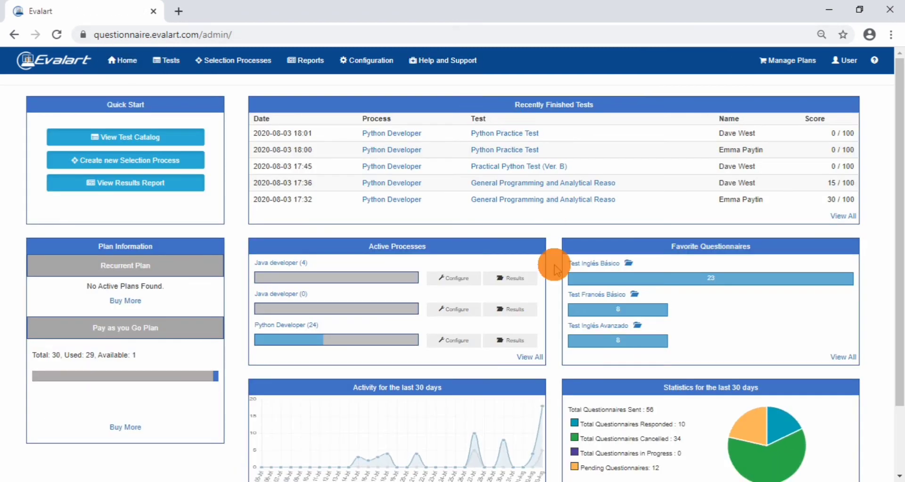
# Step: Show the full process list and open the Python Developer process's sent tests
pyautogui.click(530, 358)
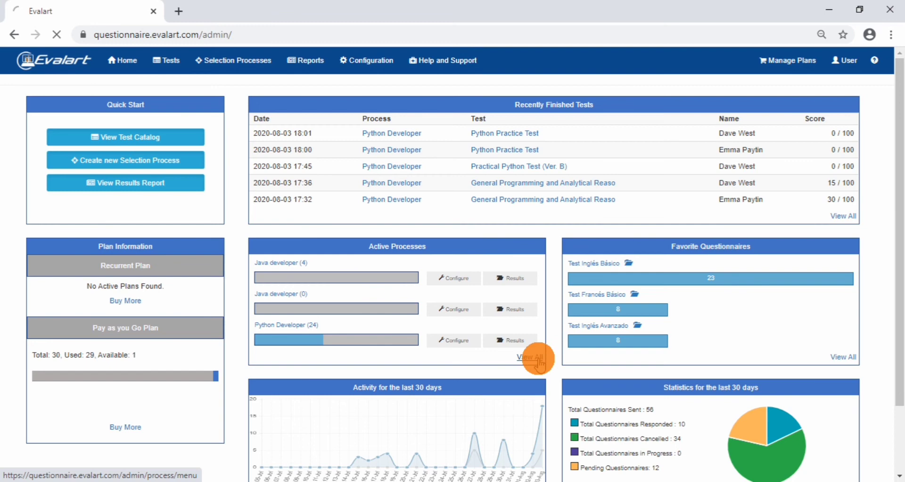
pyautogui.click(526, 357)
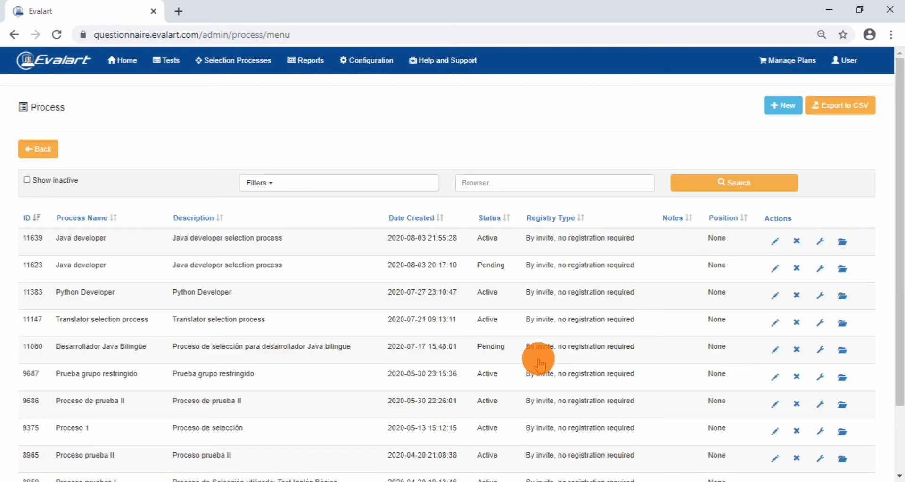
pyautogui.moveTo(834, 302)
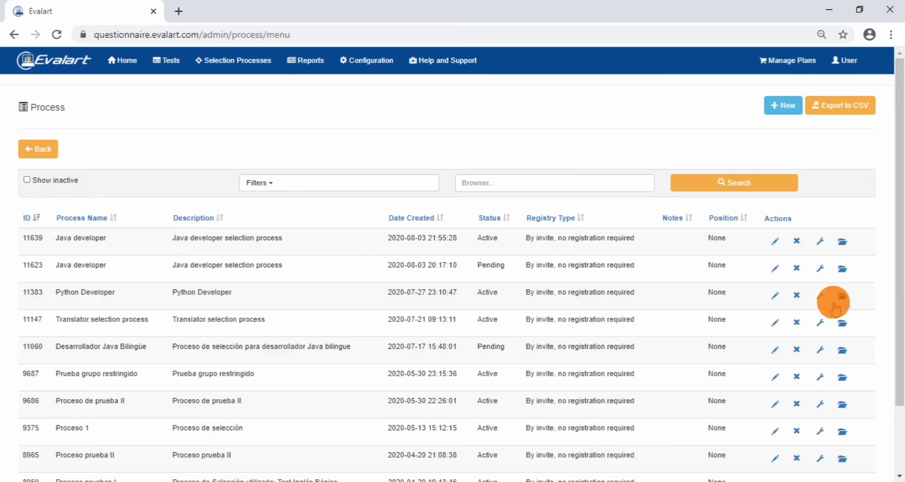
pyautogui.click(842, 295)
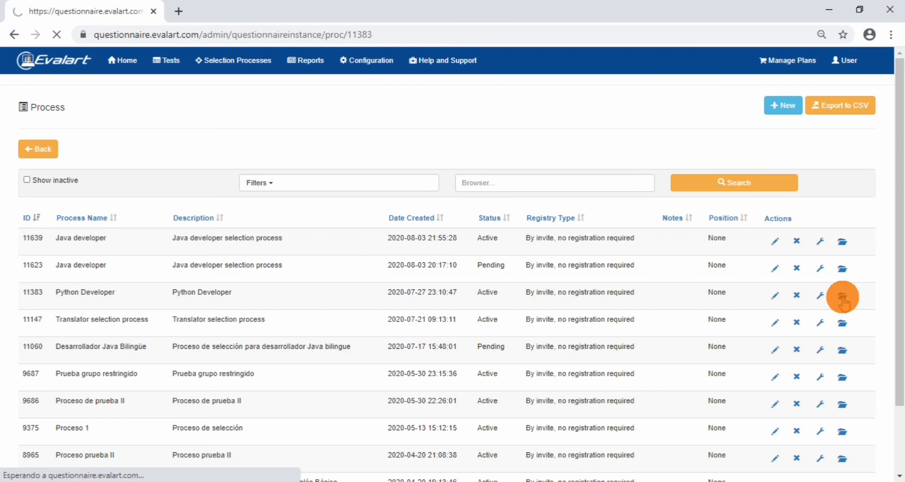
pyautogui.click(841, 294)
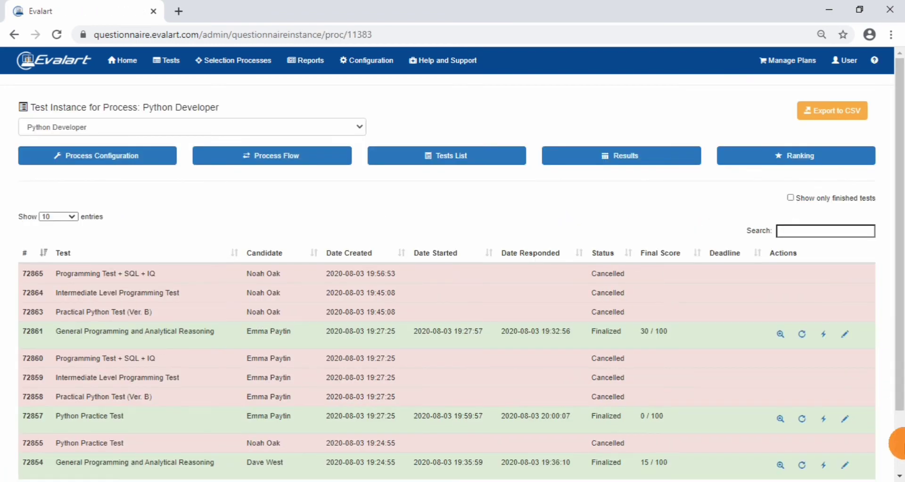
pyautogui.scroll(-3)
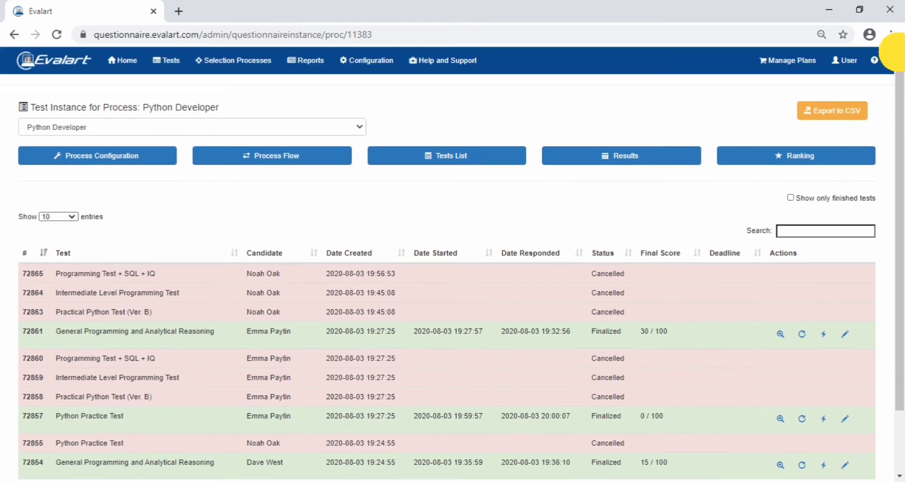
pyautogui.click(305, 60)
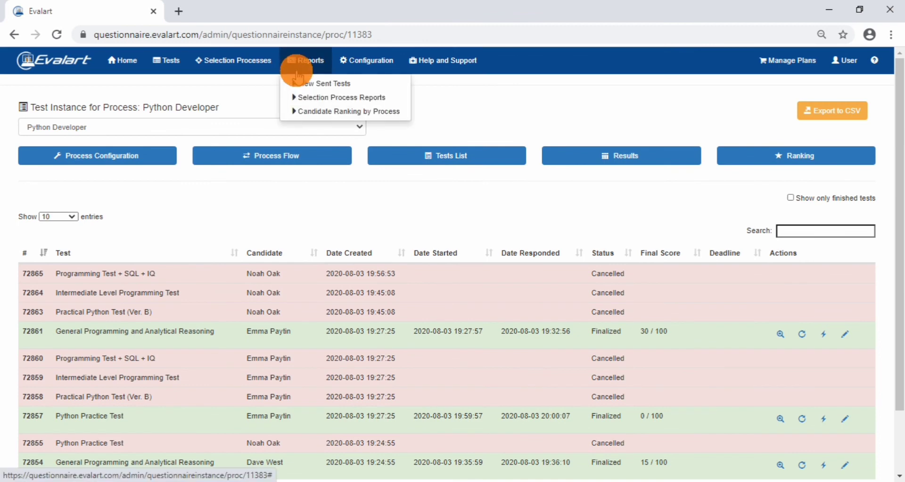
pyautogui.click(342, 98)
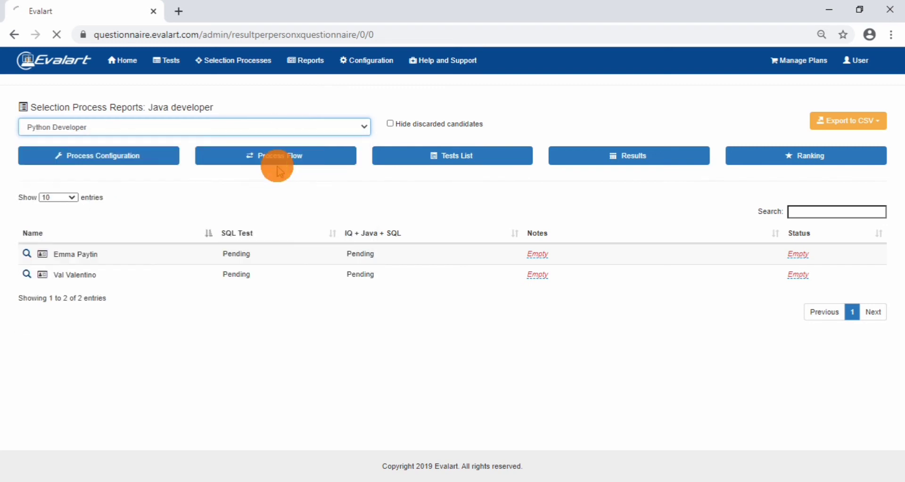
pyautogui.click(192, 127)
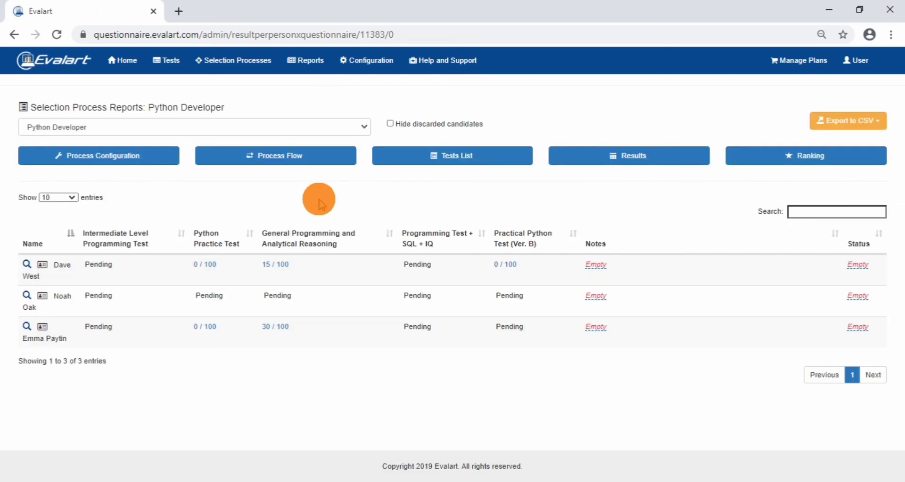
pyautogui.moveTo(283, 227)
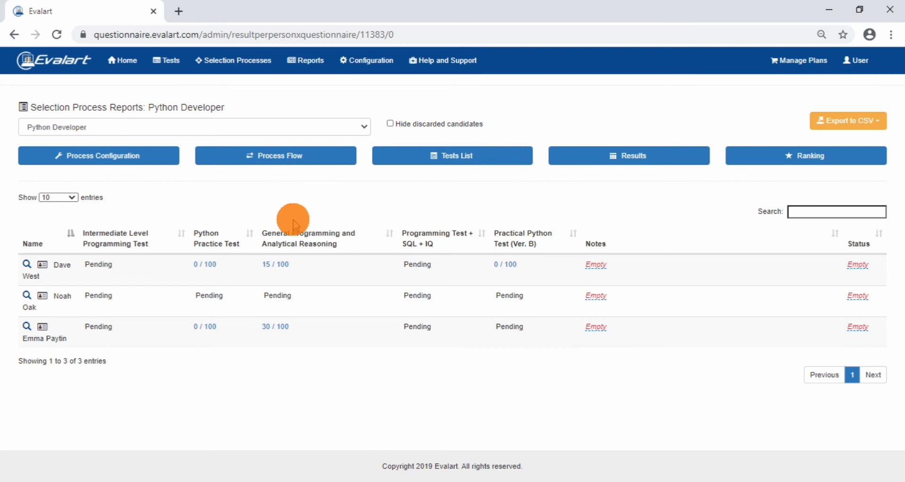
pyautogui.moveTo(182, 237)
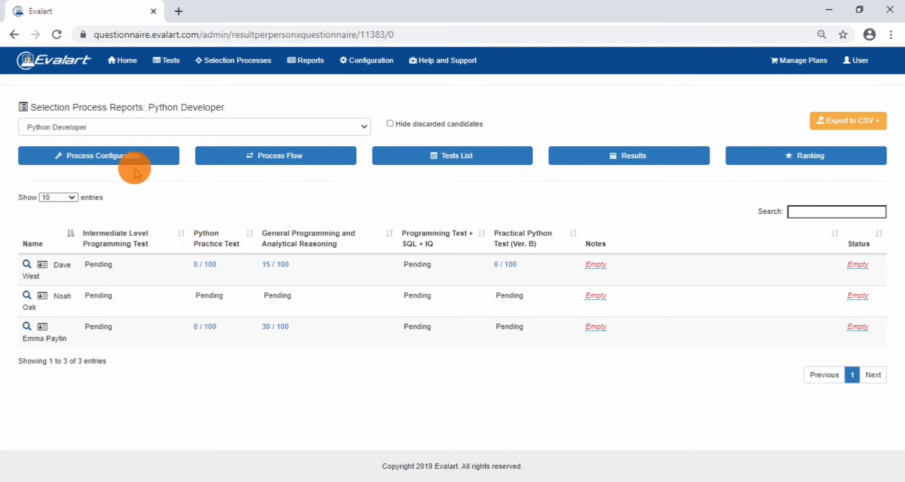
pyautogui.click(106, 156)
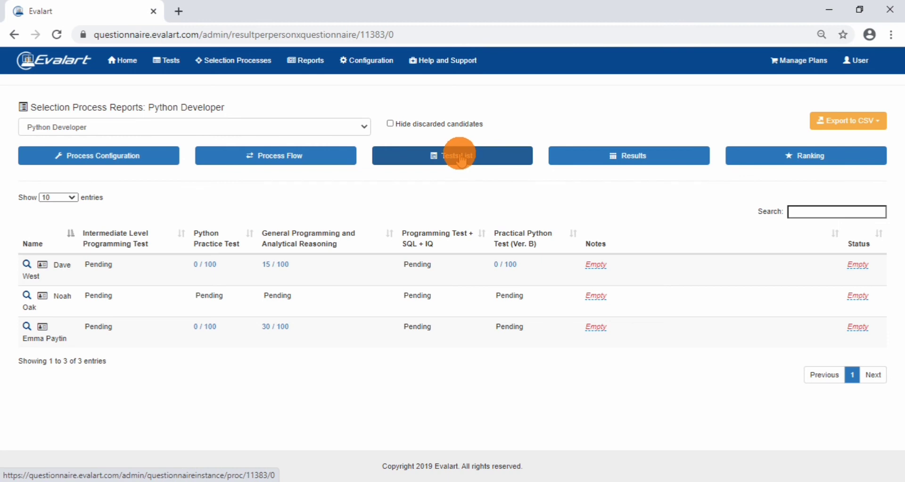
# Step: From Tests List, open manual scoring for test 72861, currently 30 / 100
pyautogui.click(456, 156)
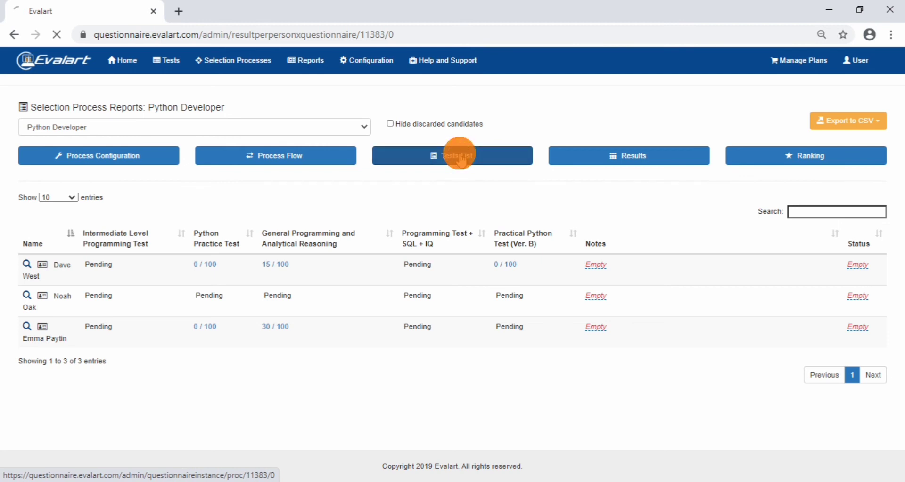
pyautogui.click(453, 155)
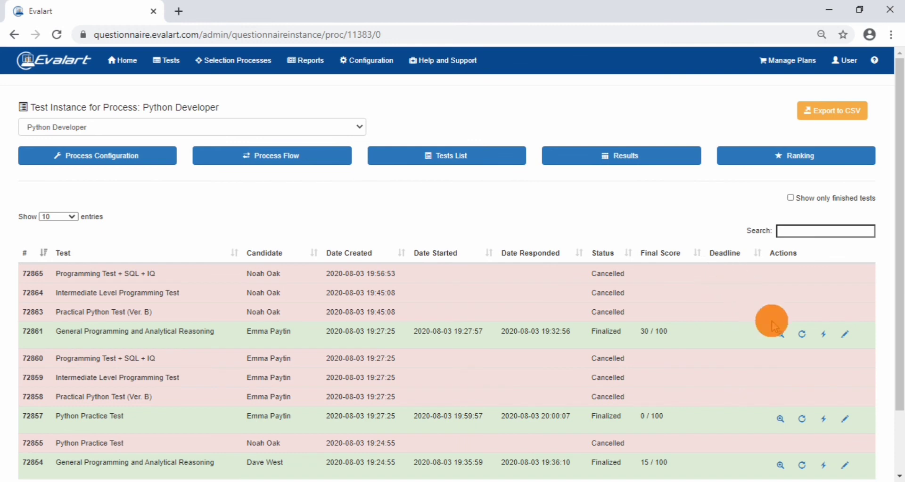
pyautogui.moveTo(779, 335)
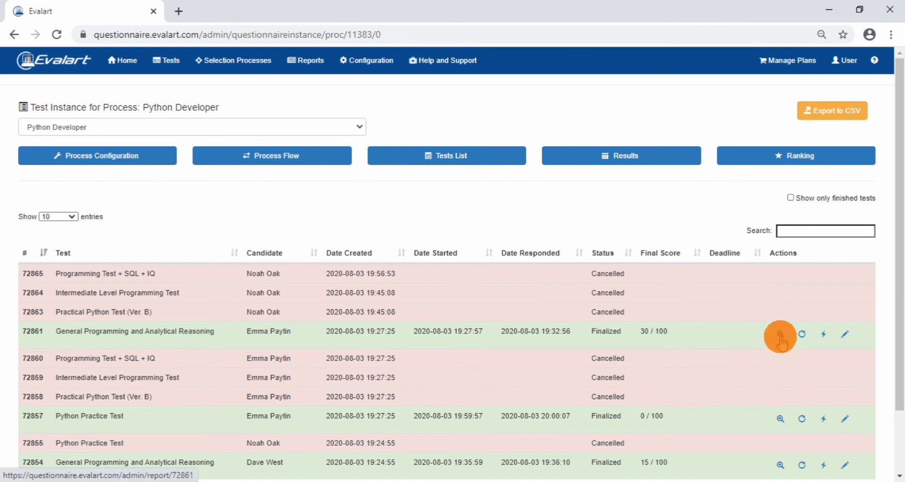
pyautogui.moveTo(824, 351)
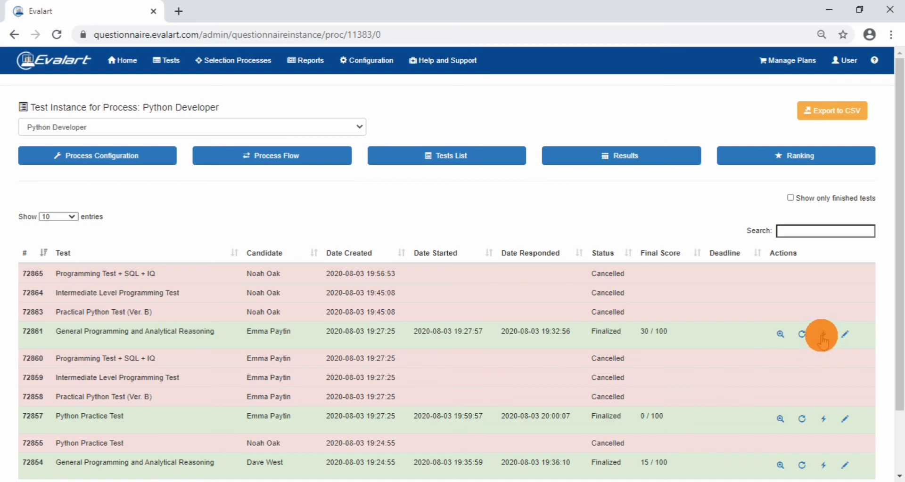
pyautogui.moveTo(822, 335)
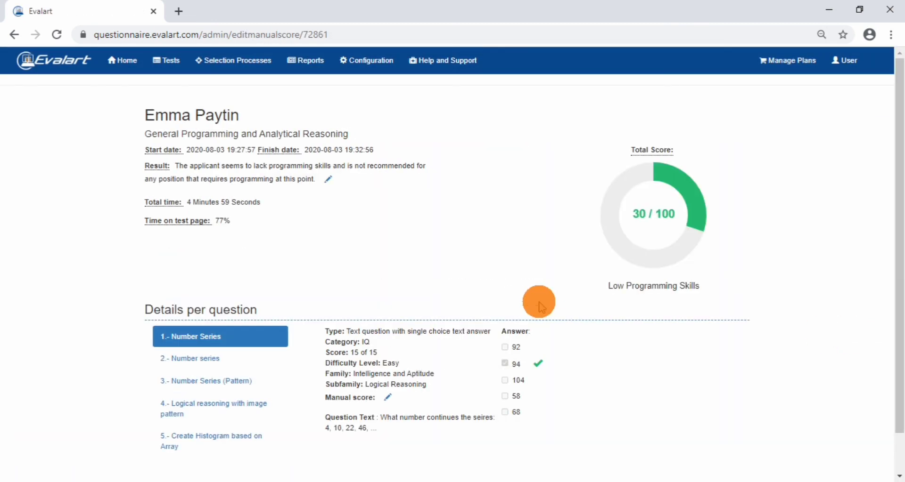
# Step: Manually score Number series question 2, raising the test to 45 / 100, and return to the list
pyautogui.click(190, 359)
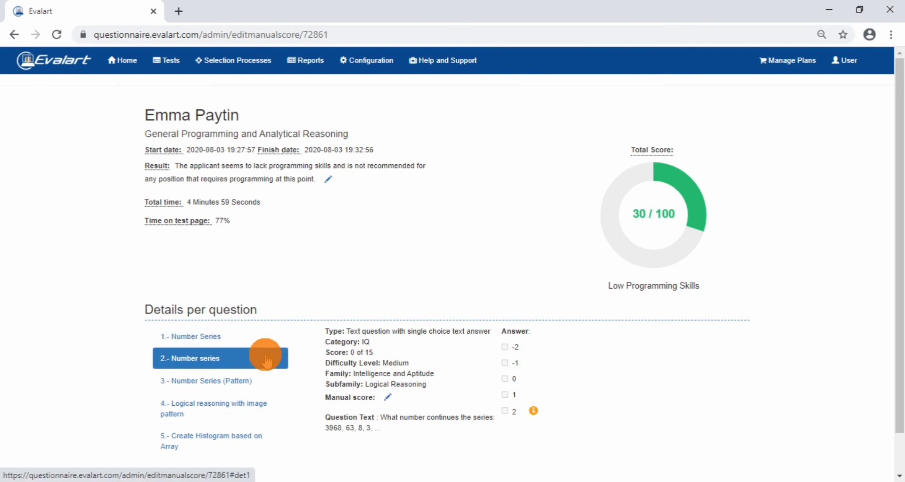
pyautogui.click(388, 397)
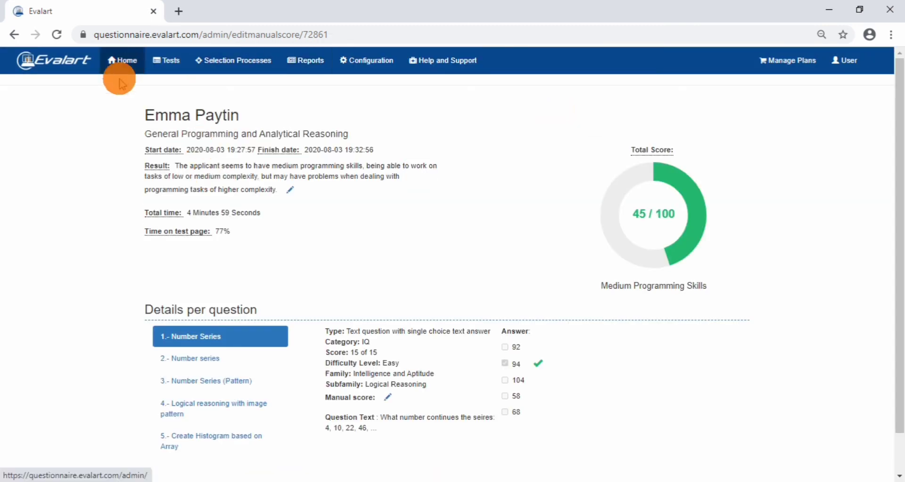
pyautogui.click(14, 35)
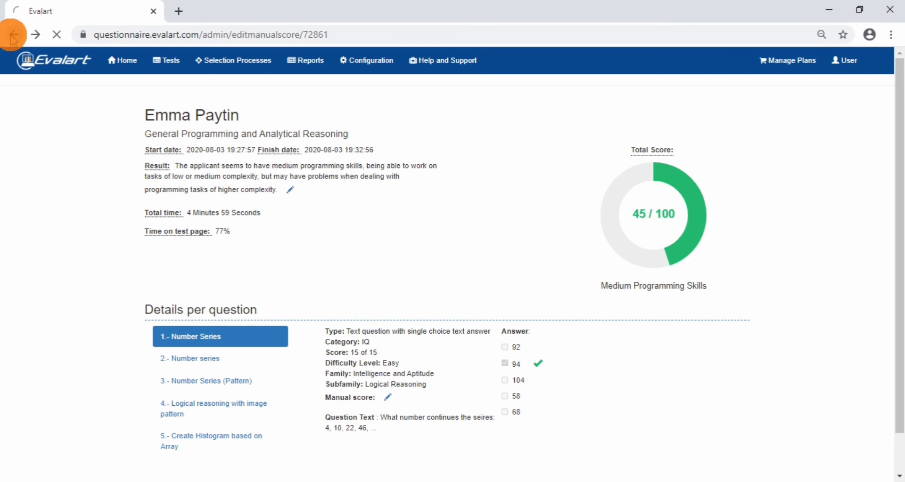
pyautogui.click(15, 35)
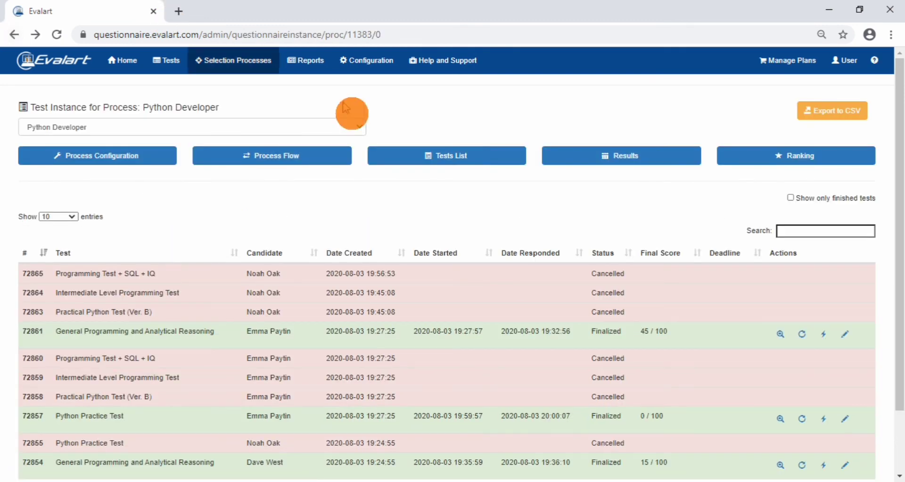
pyautogui.moveTo(765, 156)
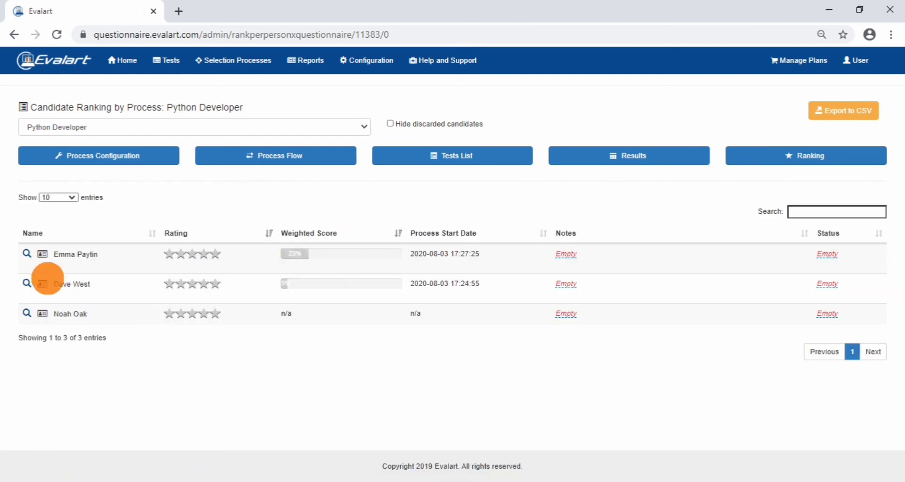
pyautogui.click(26, 255)
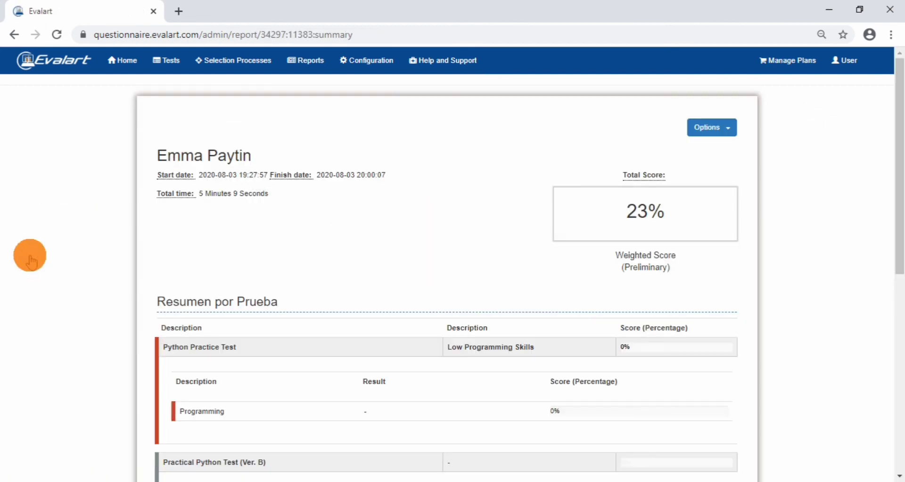
pyautogui.scroll(-3)
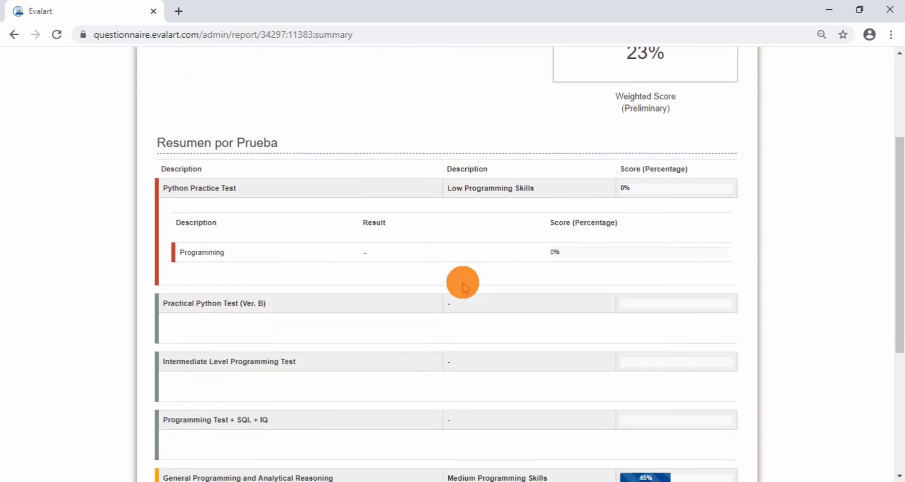
pyautogui.scroll(3)
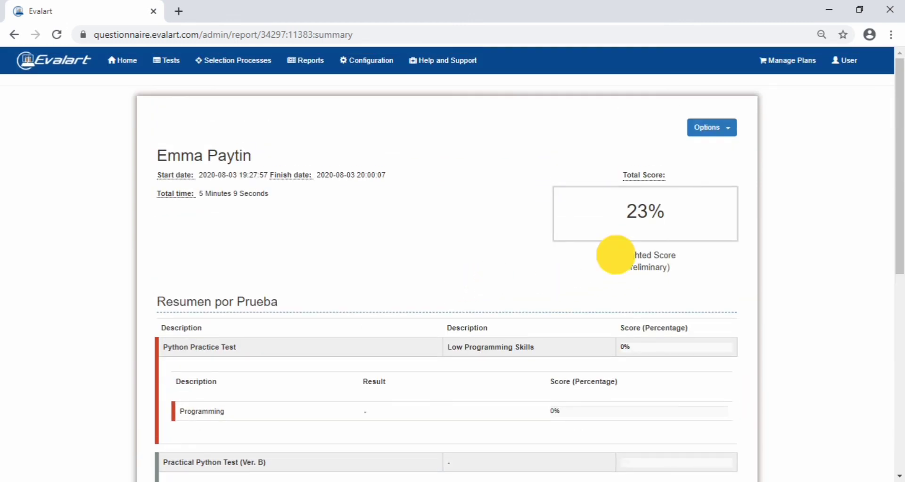
pyautogui.doubleClick(638, 255)
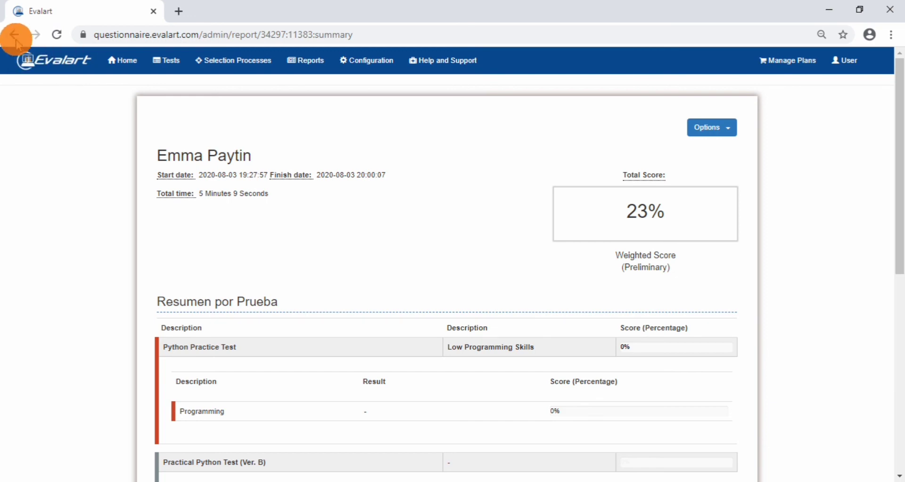
pyautogui.click(14, 34)
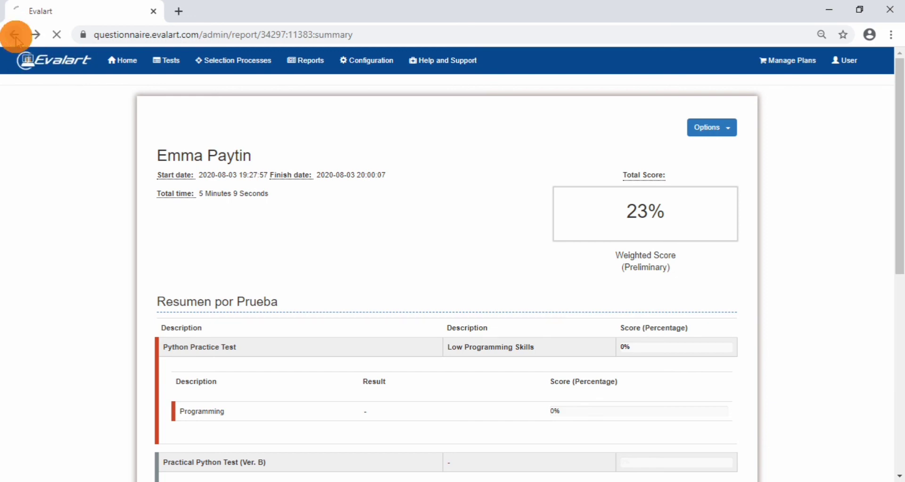
pyautogui.click(15, 33)
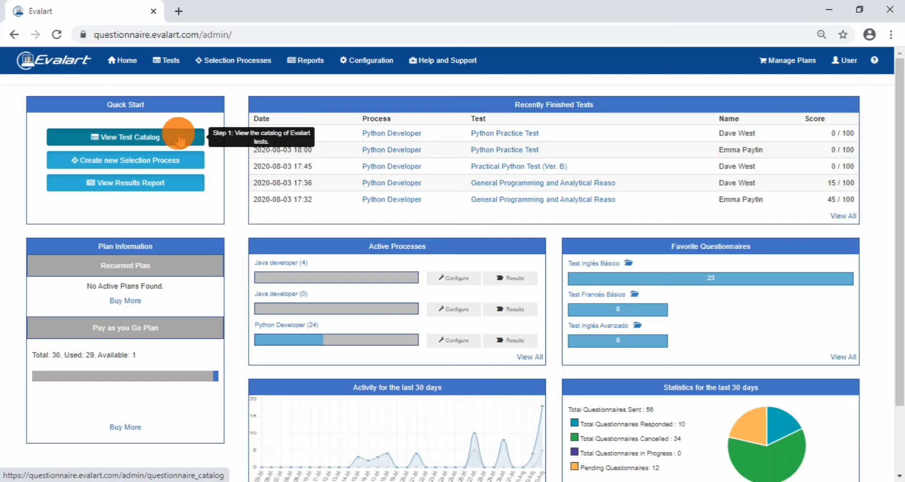
pyautogui.moveTo(177, 163)
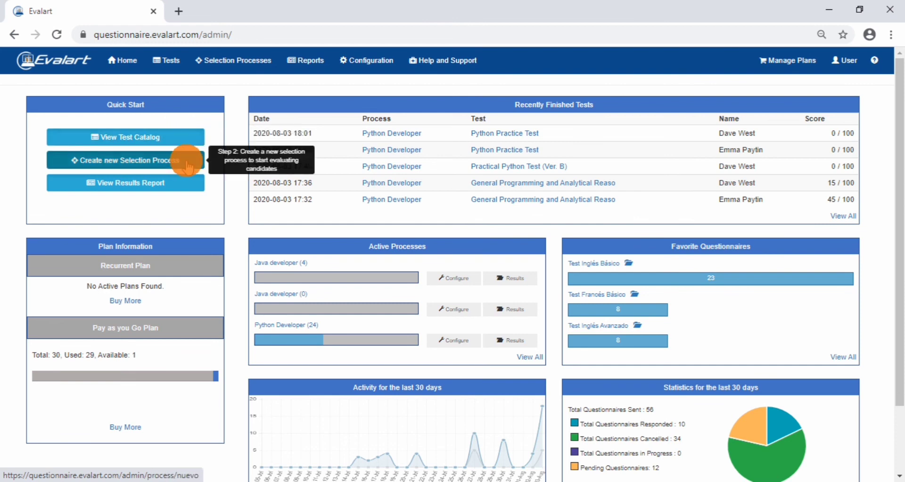